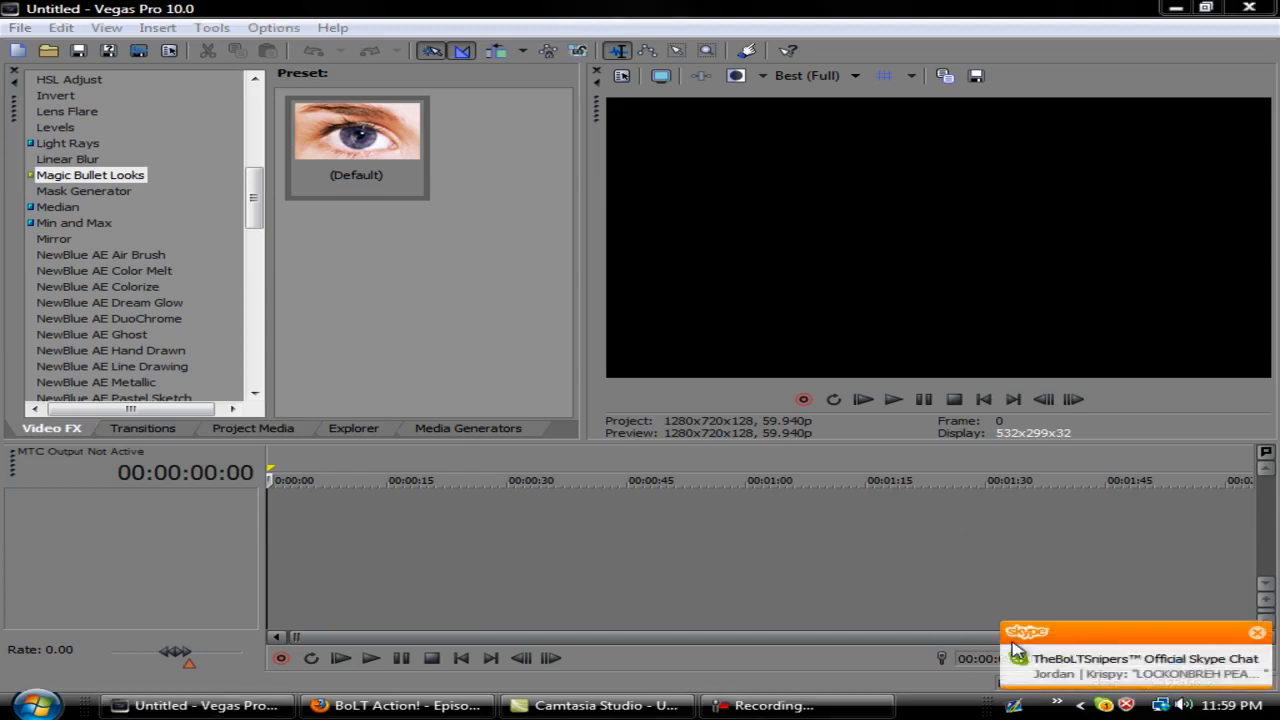
mouse_move(705, 440)
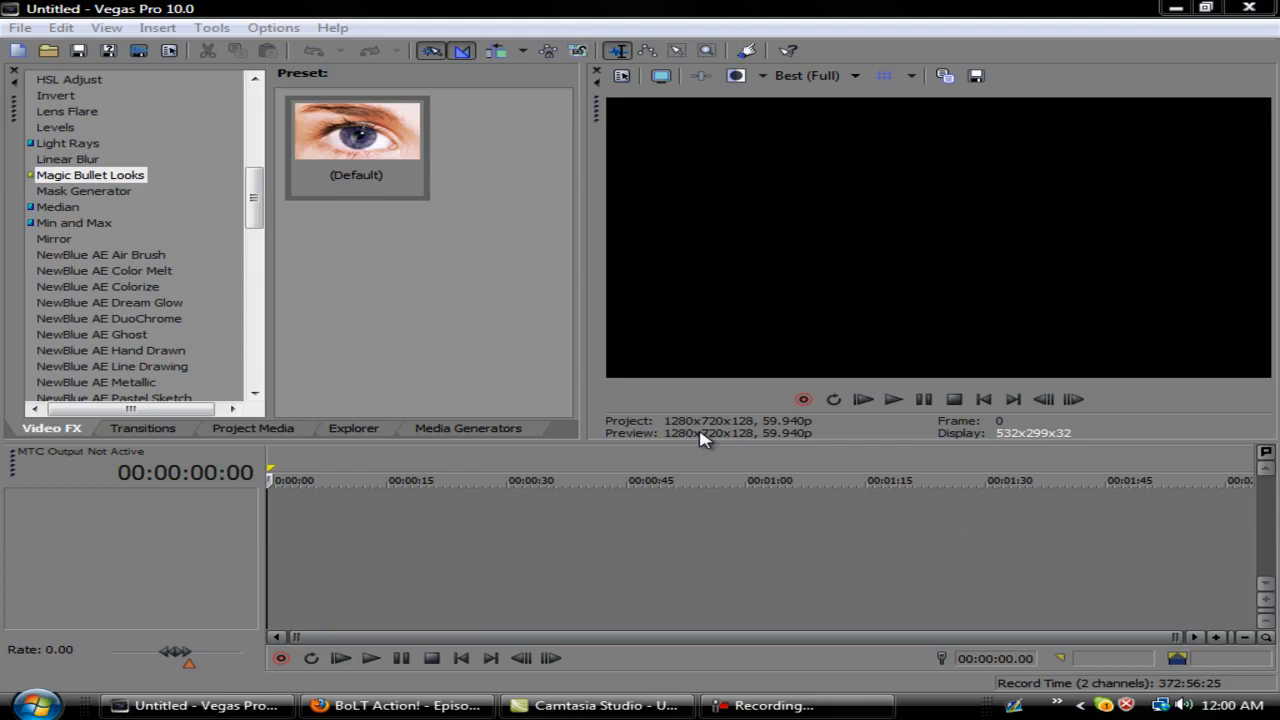
mouse_move(705, 440)
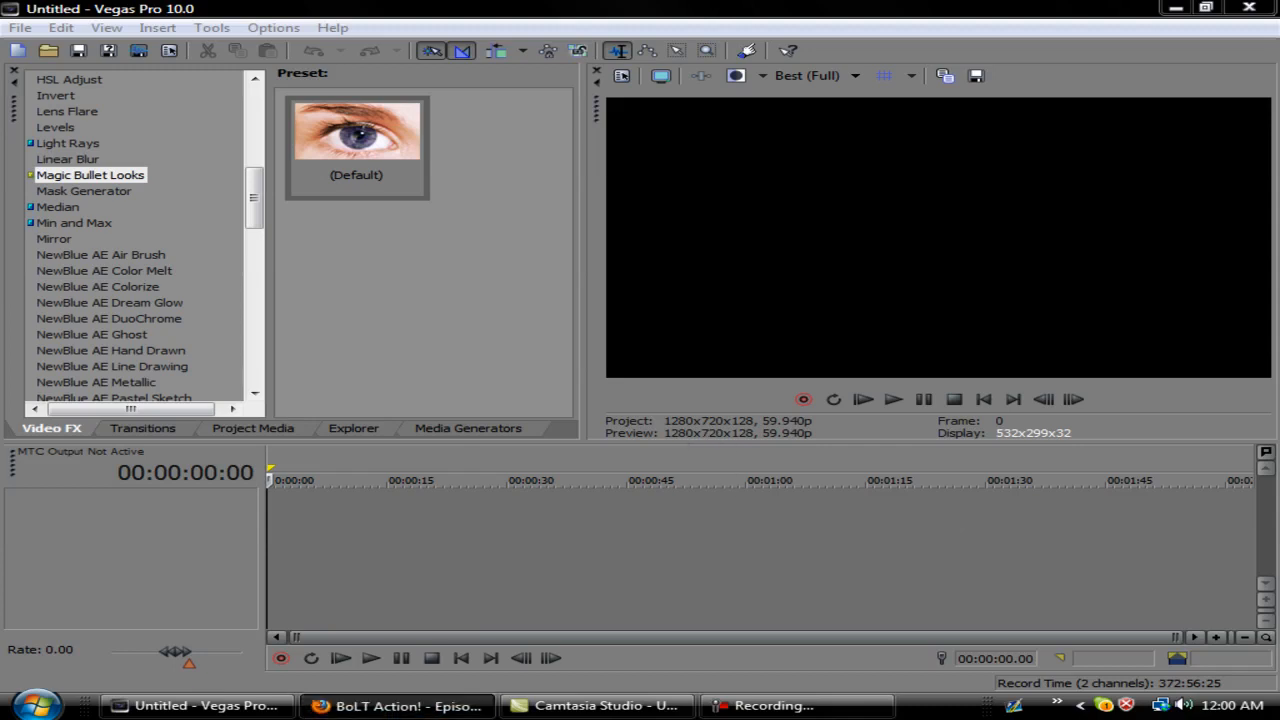
- Watch the episode in Firefox, skipping ahead to around 2:10
left_click(398, 705)
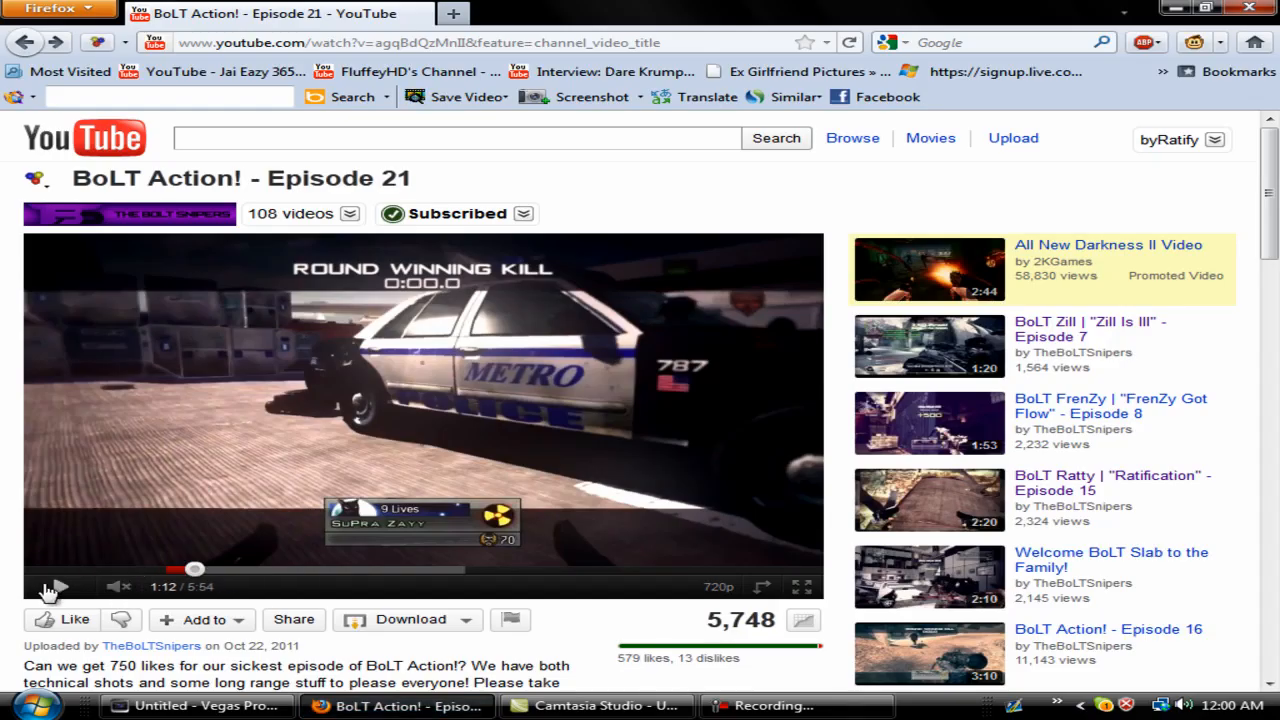
left_click(55, 587)
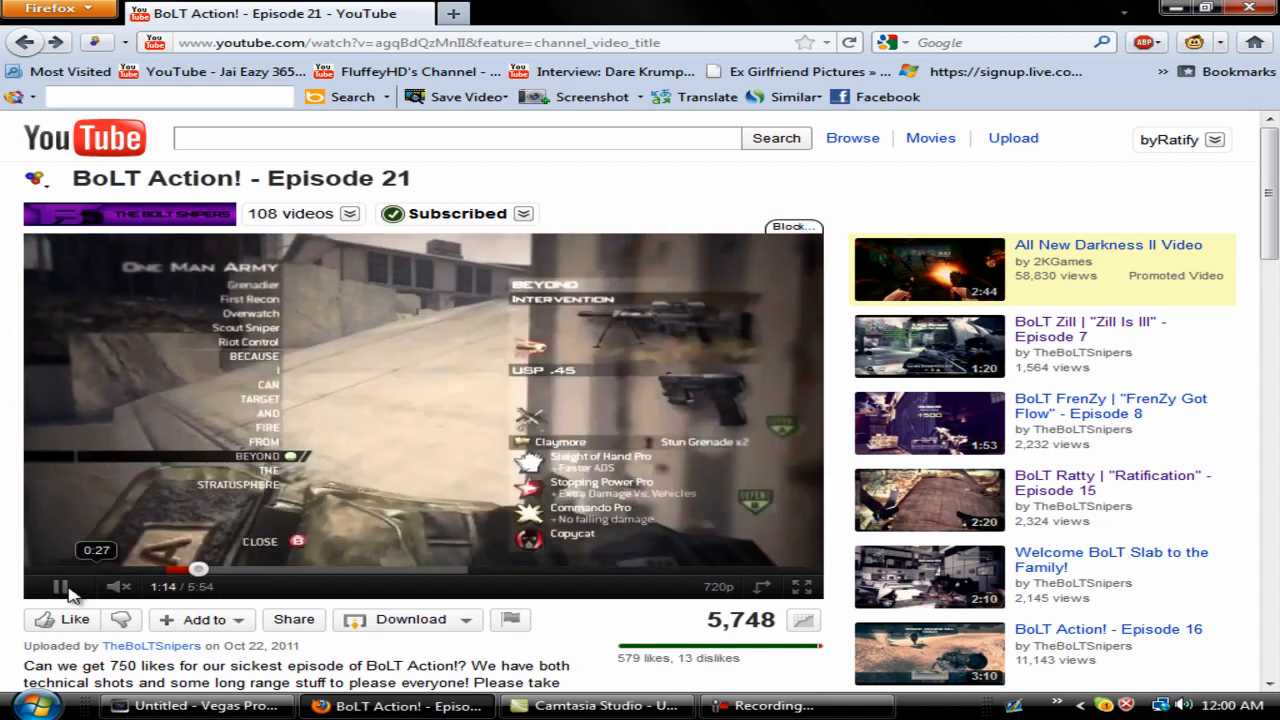
left_click(58, 586)
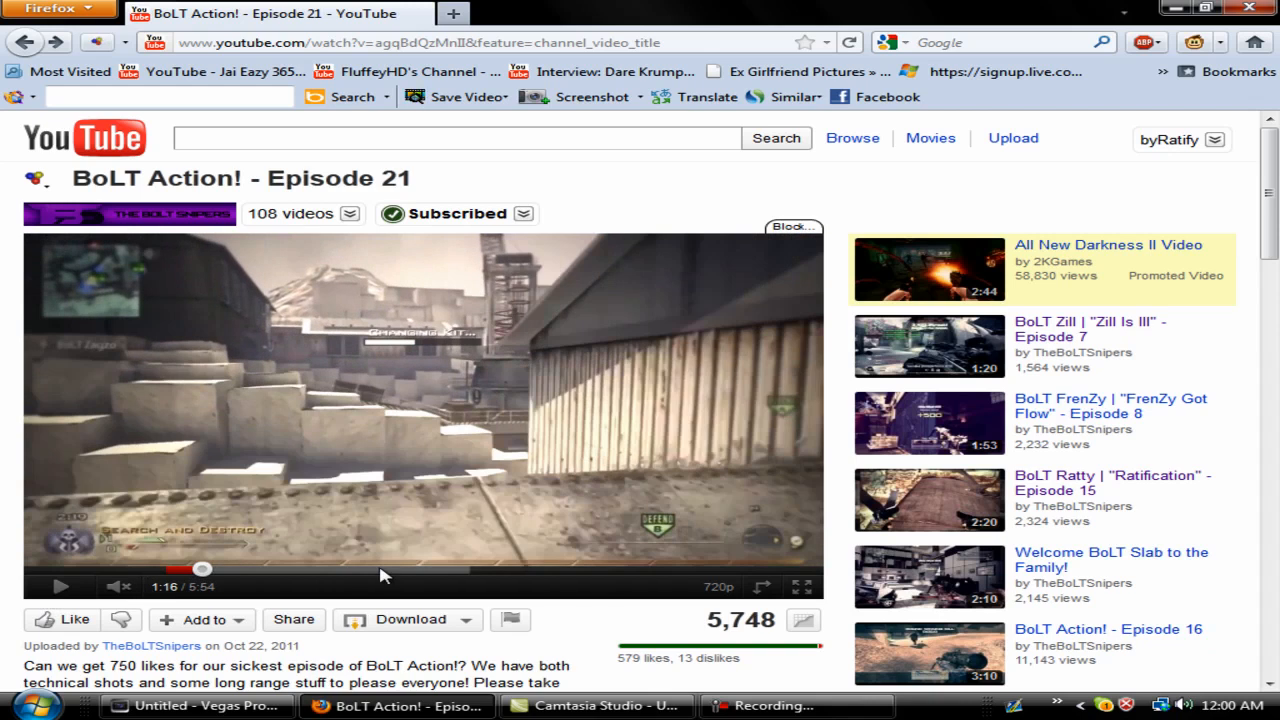
left_click(322, 570)
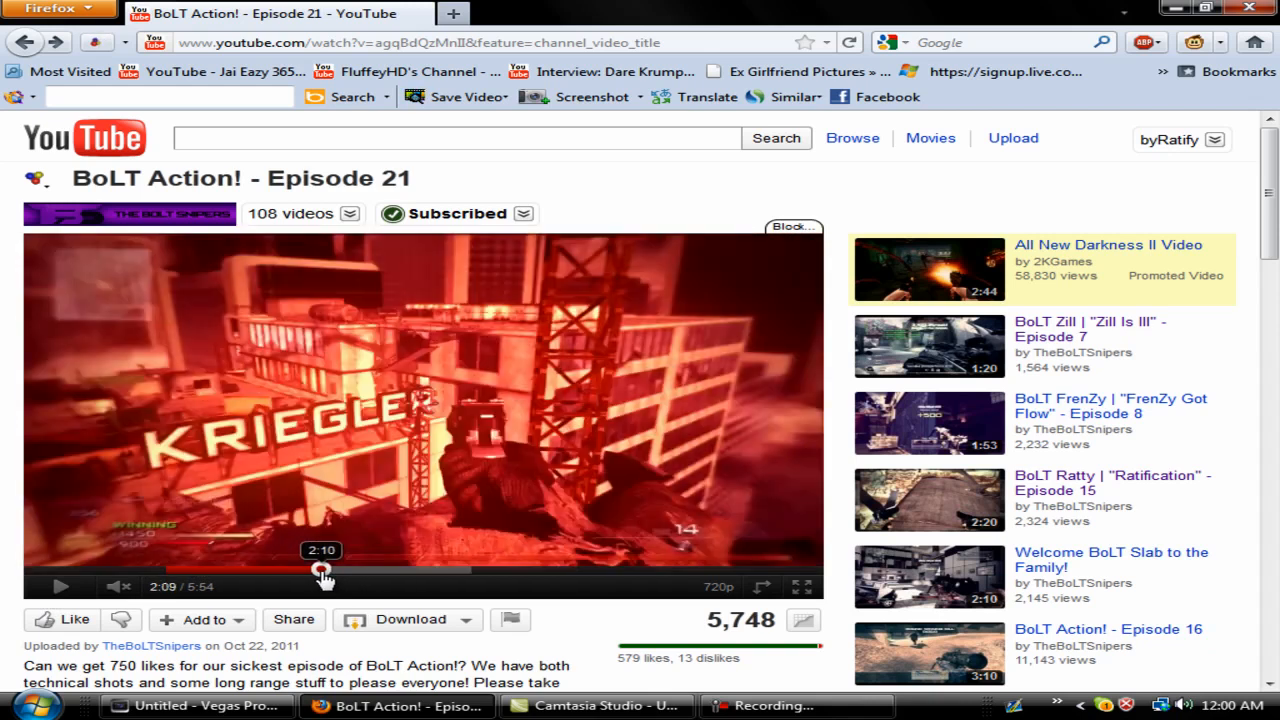
left_click(59, 586)
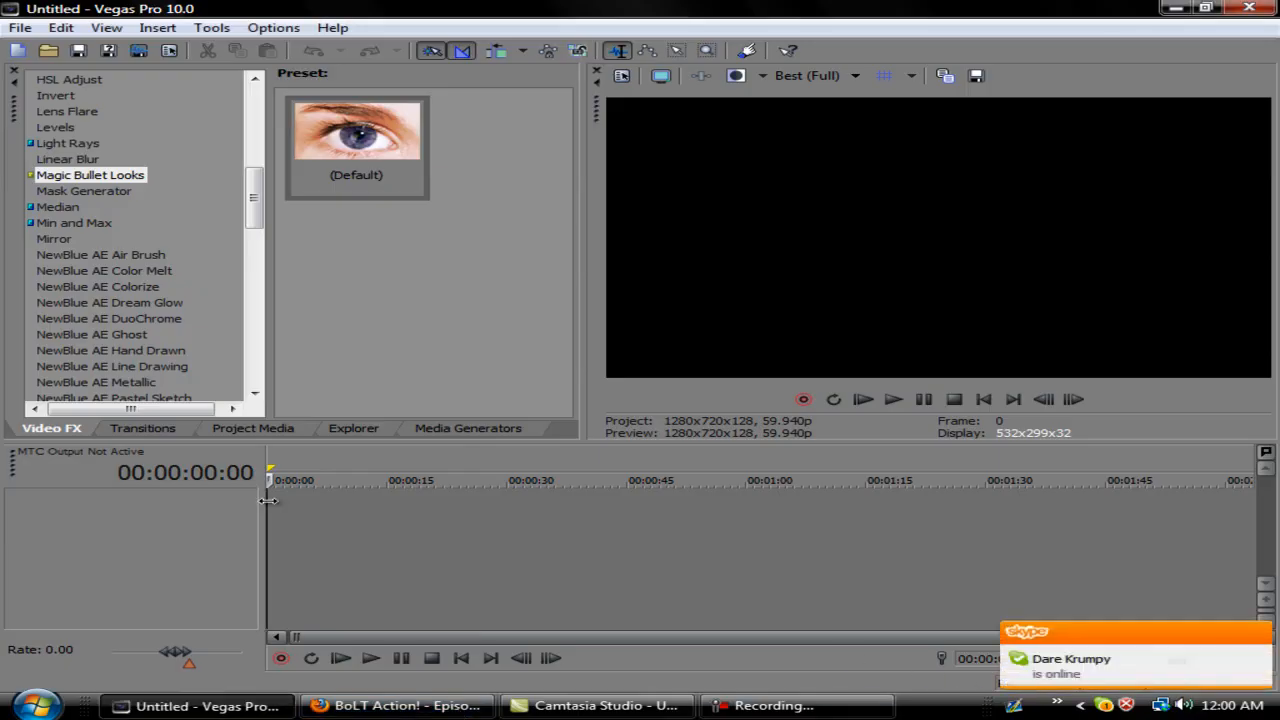
- Import the SnD Scrapyard and Terminal clips from the R16 folder
left_click(19, 27)
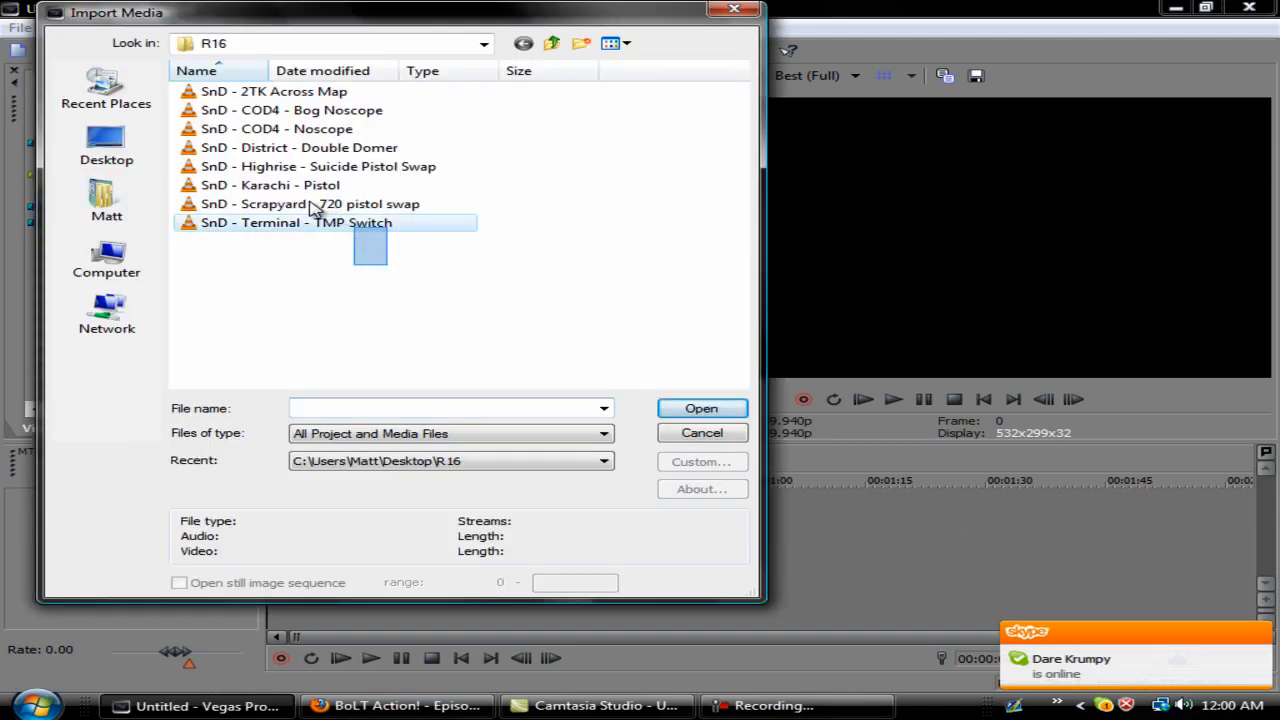
left_click(701, 432)
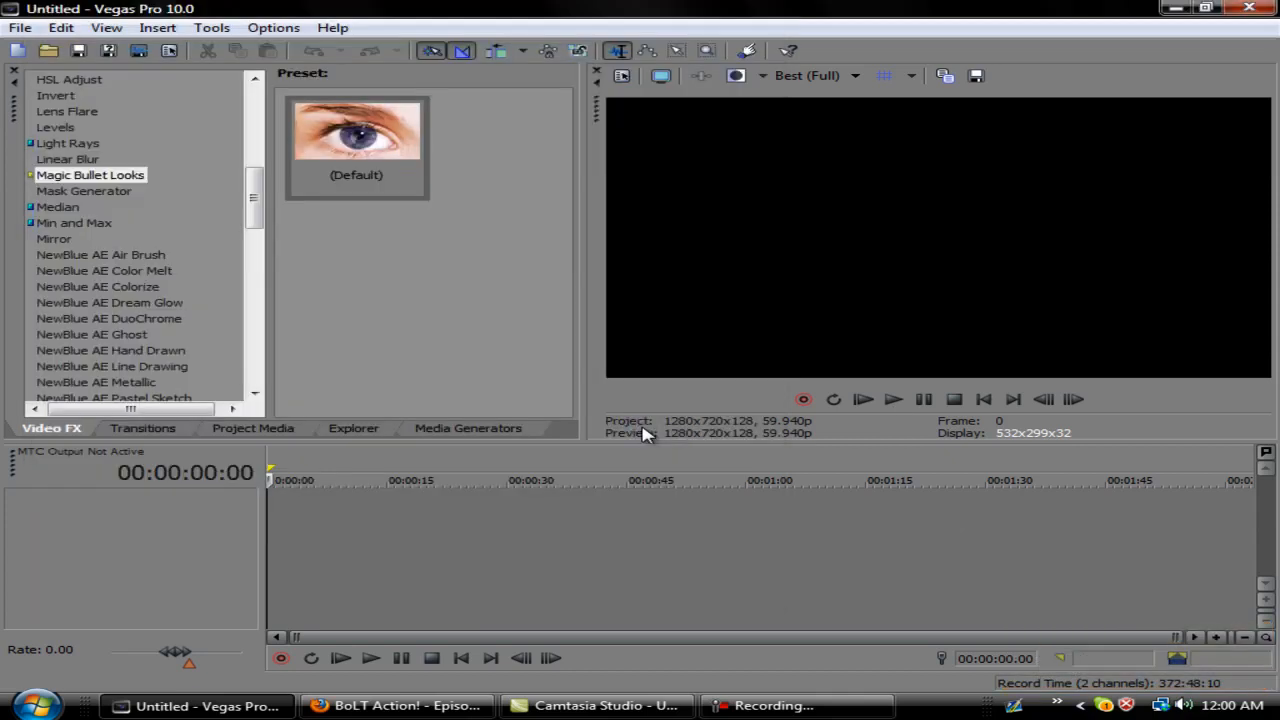
left_click(253, 428)
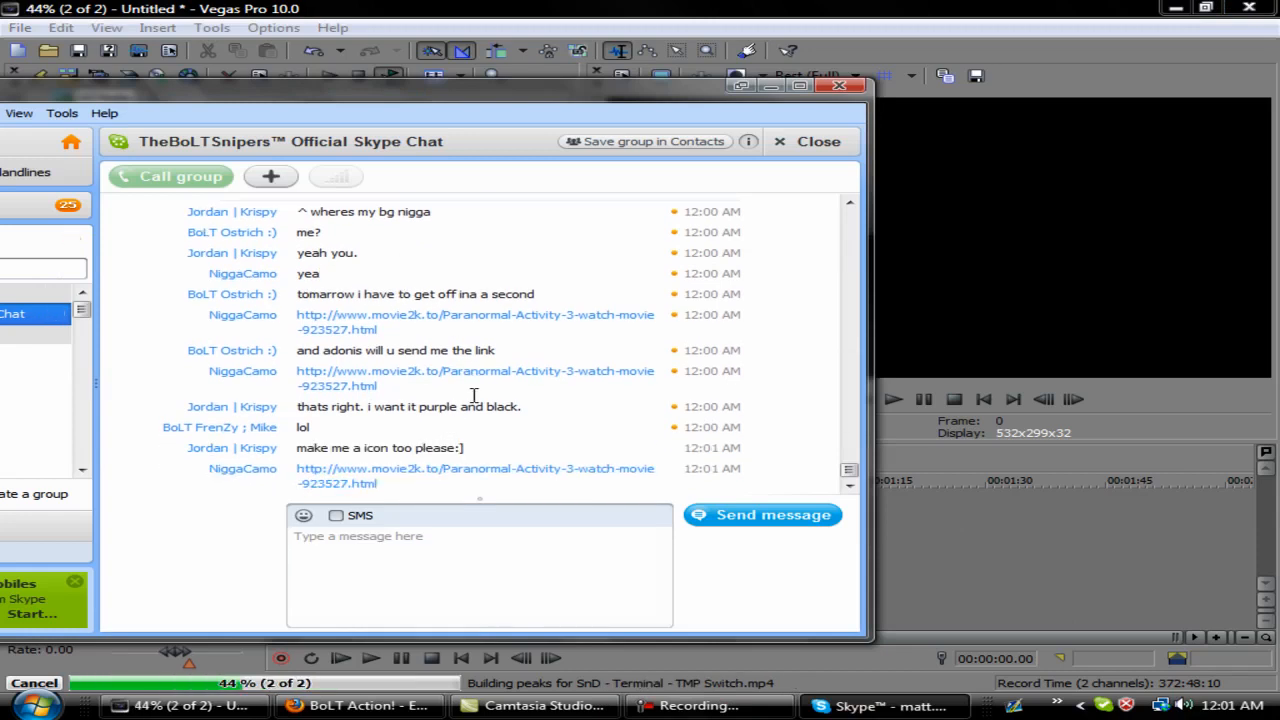
- Close the Skype group chat to reveal both clips end to end on the timeline
left_click(808, 141)
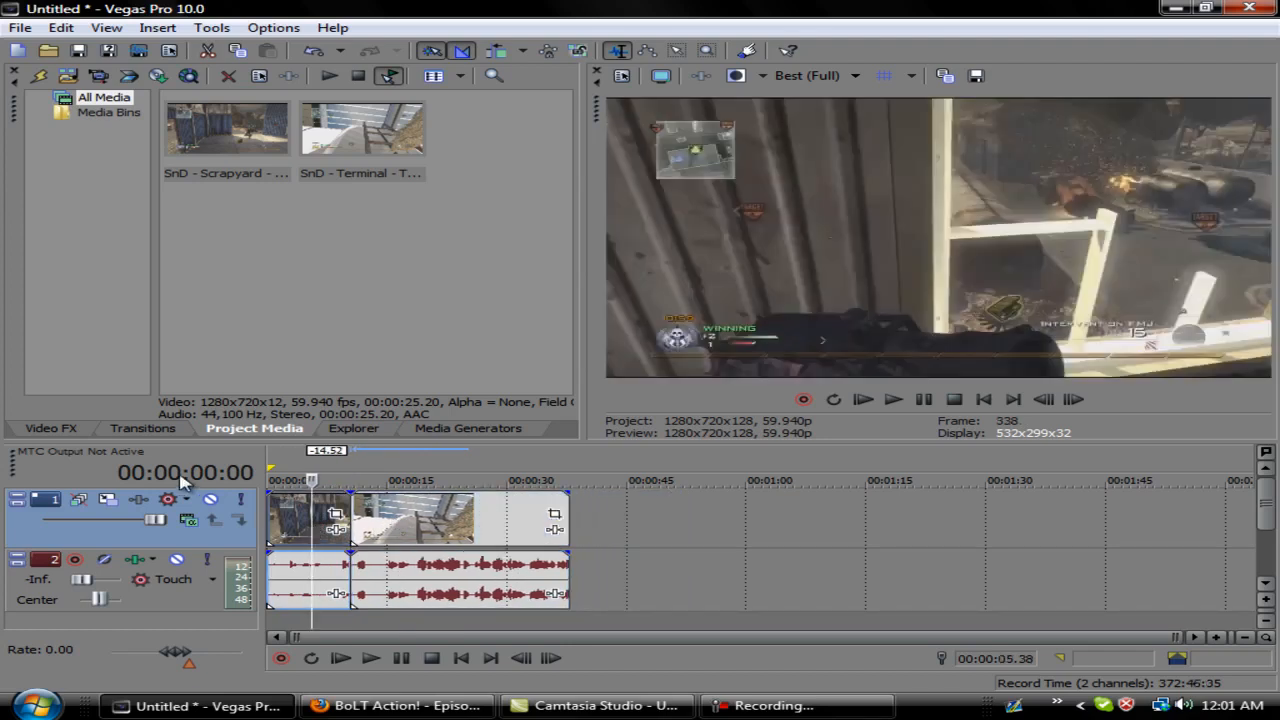
- Show the Video FX list in the lower-left docking area
left_click(50, 428)
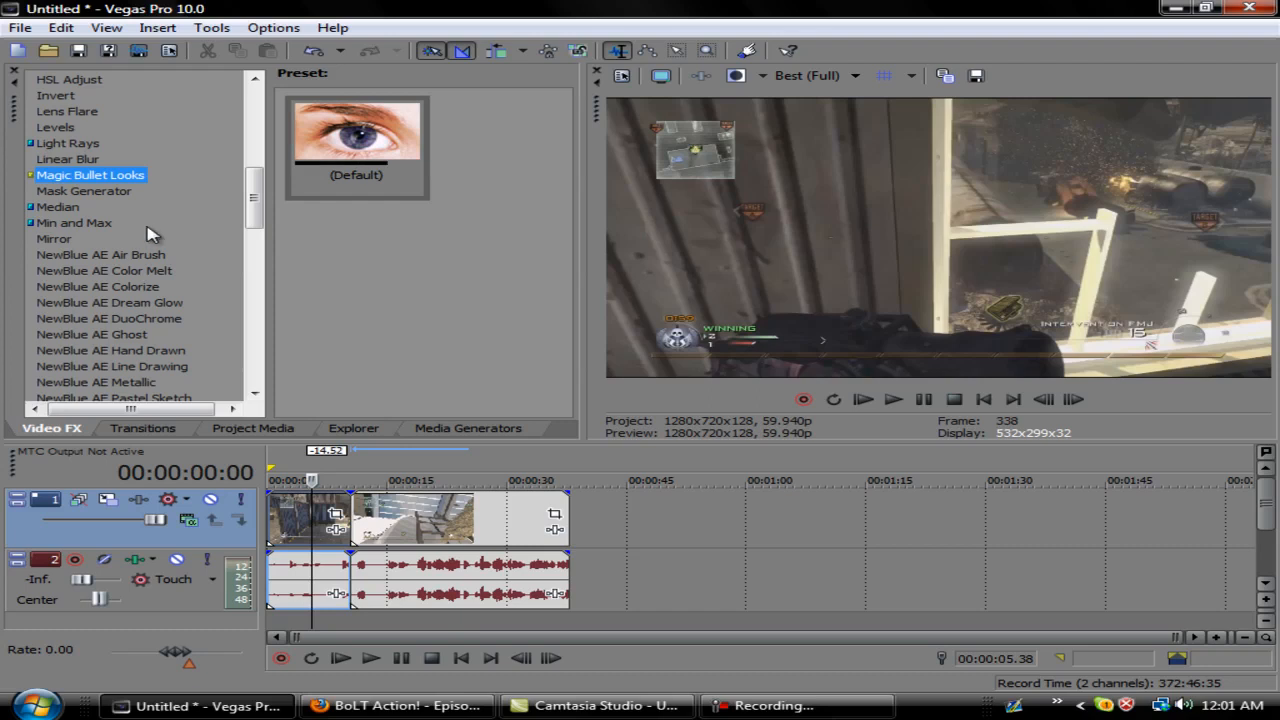
- Select the NewBlue MB Wave transition and browse to its Ripple preset
left_click(142, 428)
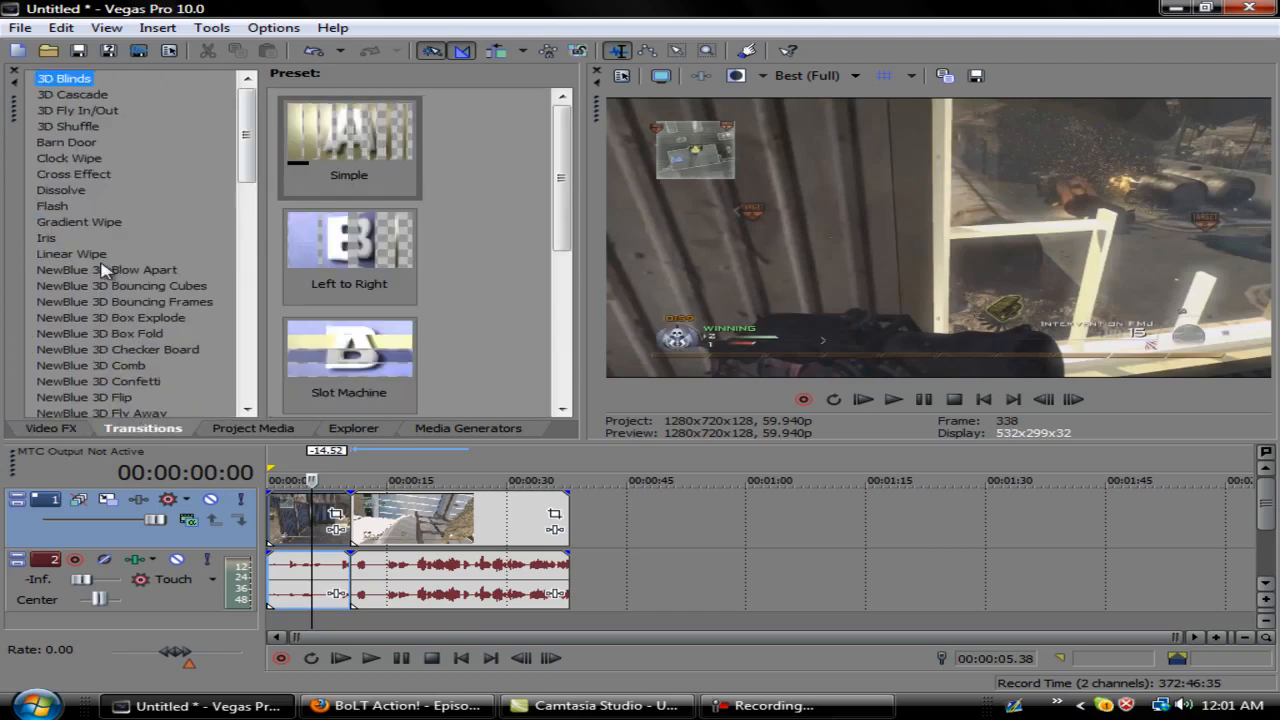
scroll("down", 3)
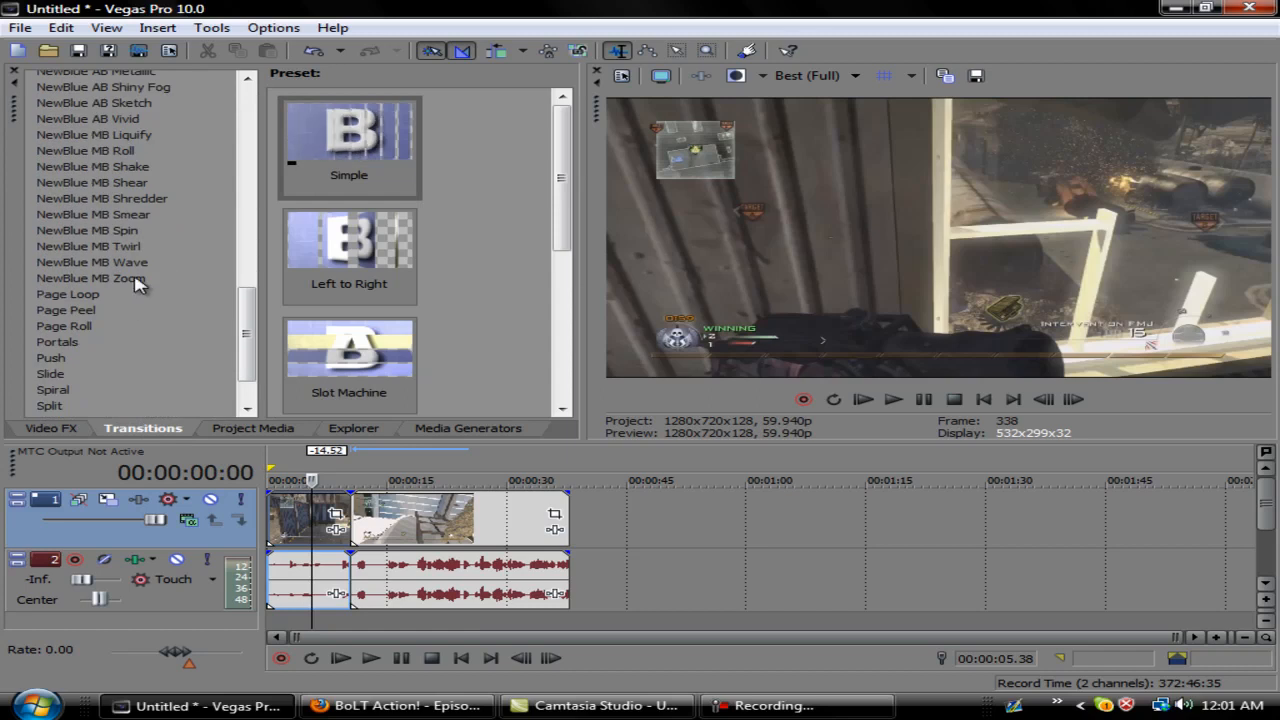
left_click(92, 262)
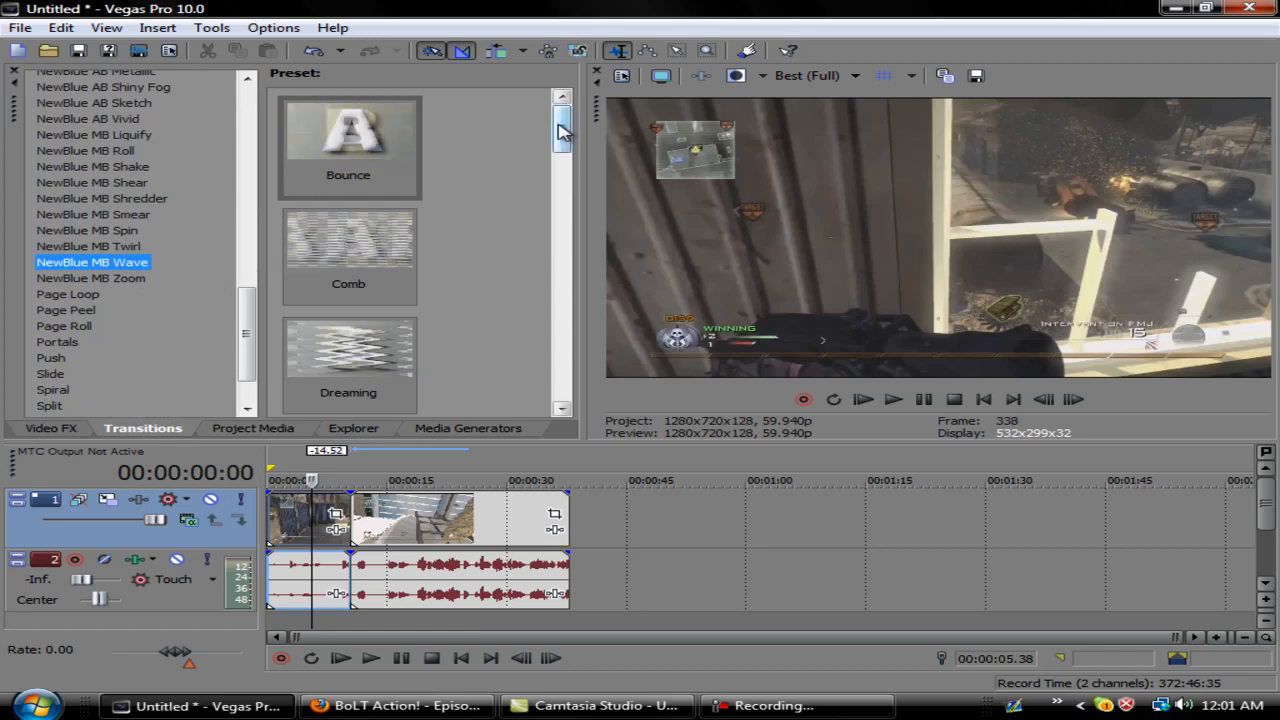
scroll("down", 3)
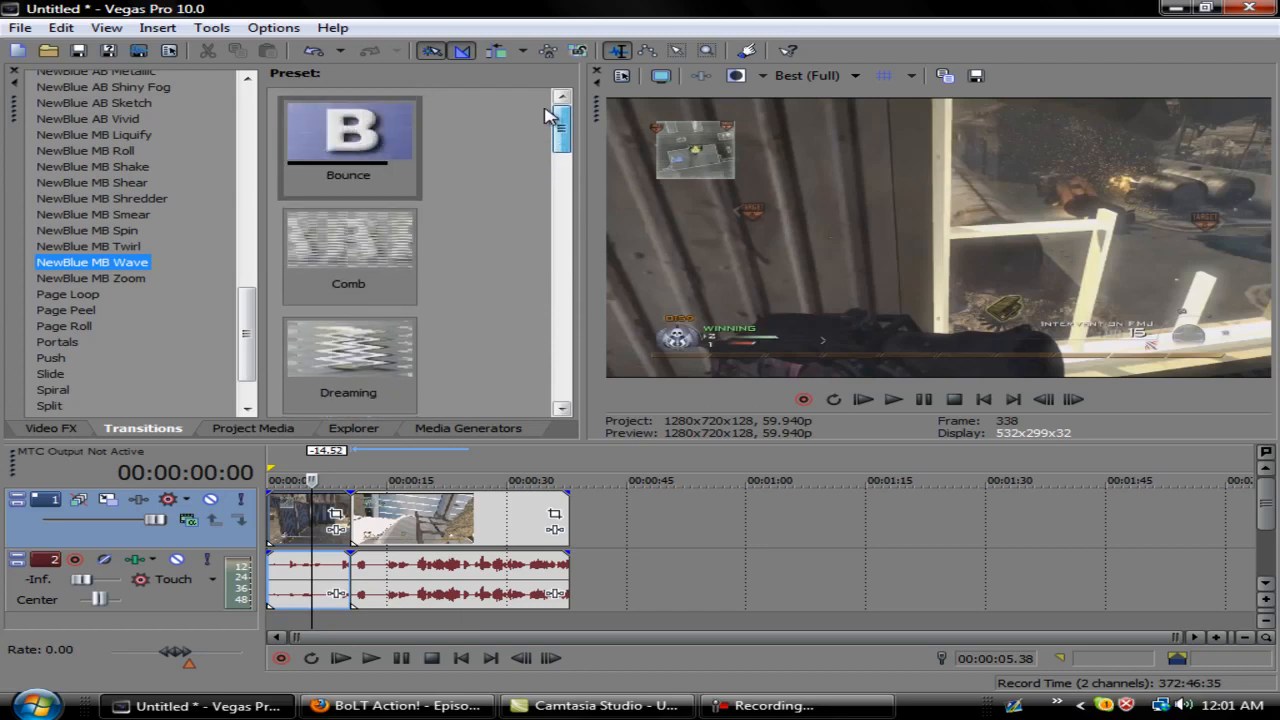
scroll("down", 3)
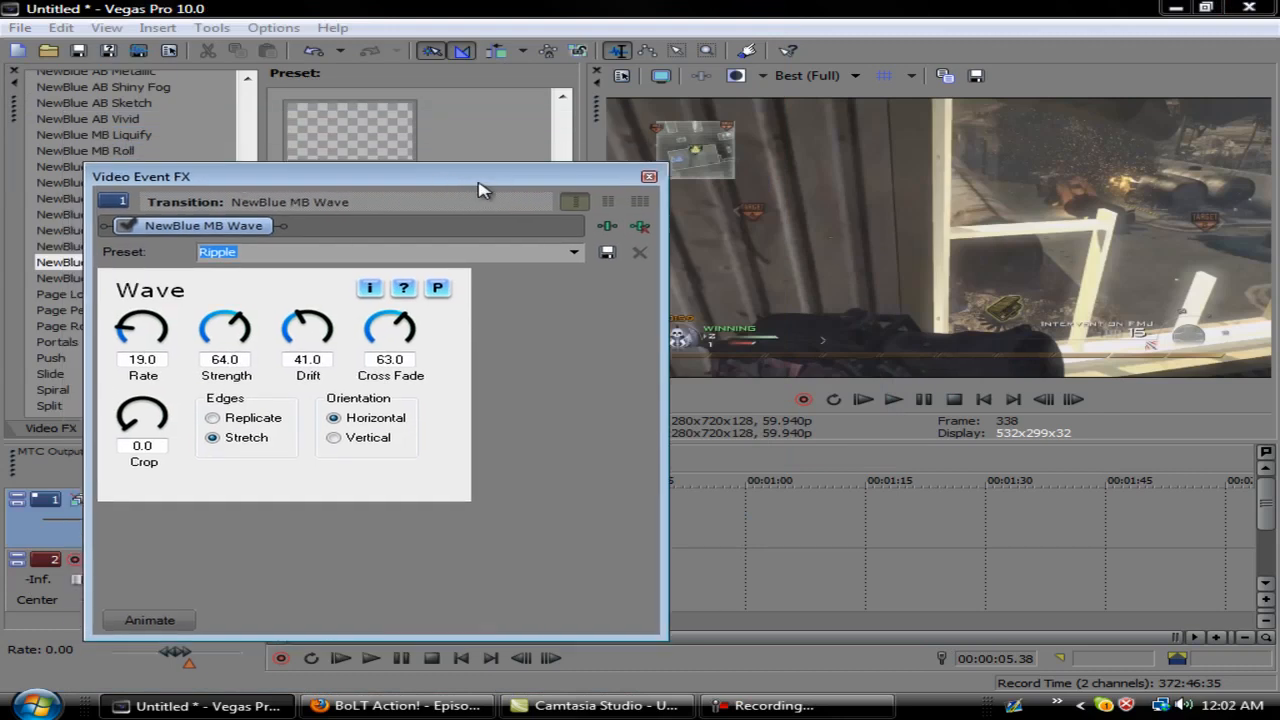
- Close the wave transition's Video Event FX window and switch back to Firefox
left_click(648, 176)
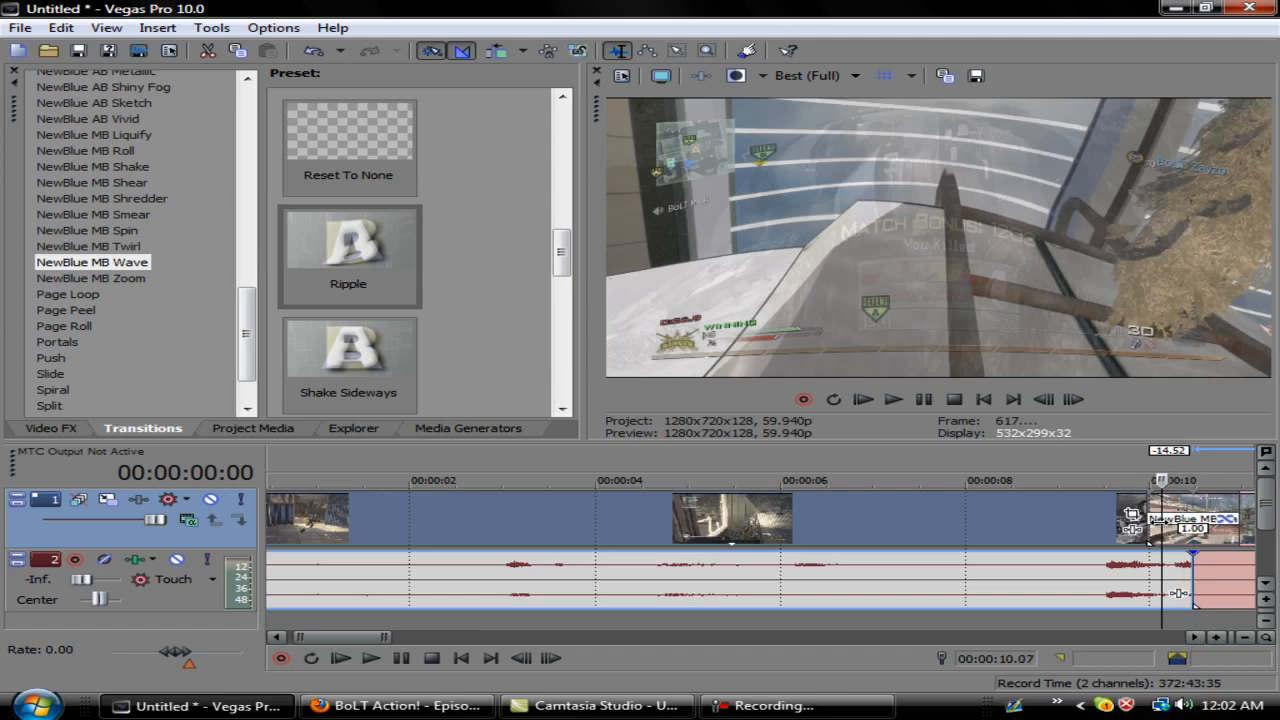
left_click(398, 705)
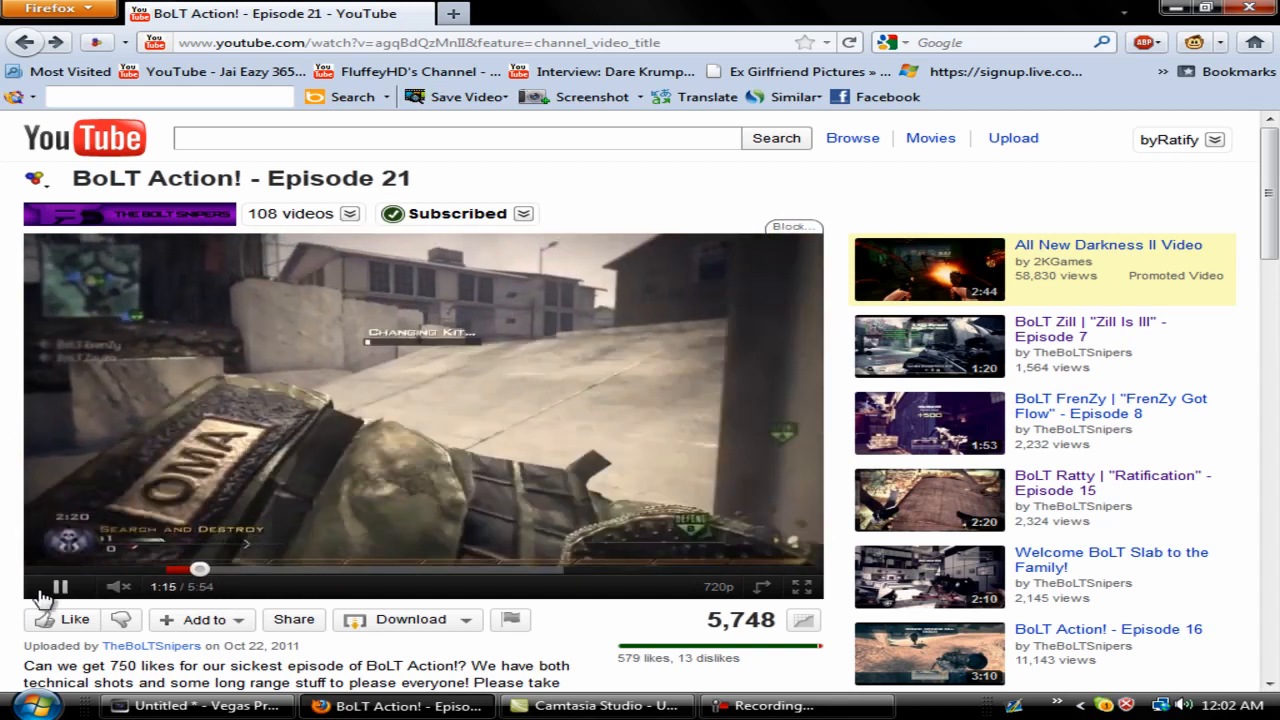
- Pause the BoLT Action episode in YouTube
left_click(195, 705)
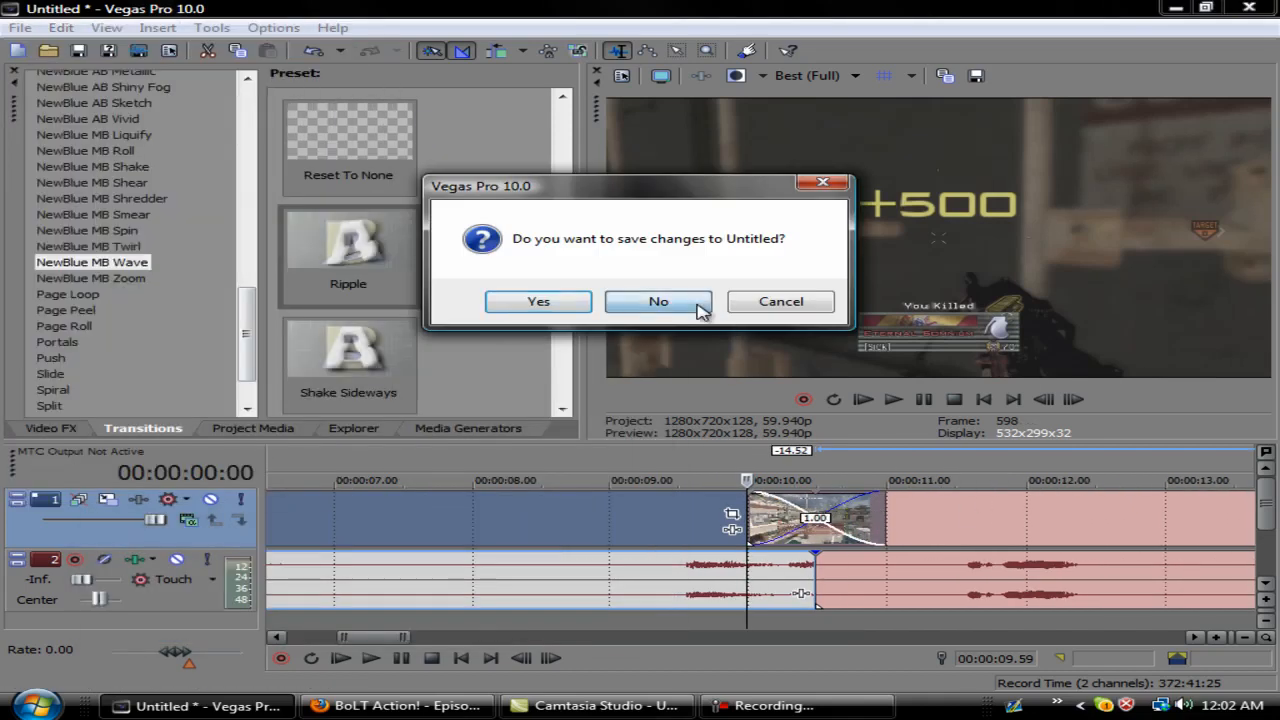
- Discard the untitled project and import only the Terminal TMP Switch clip
left_click(658, 301)
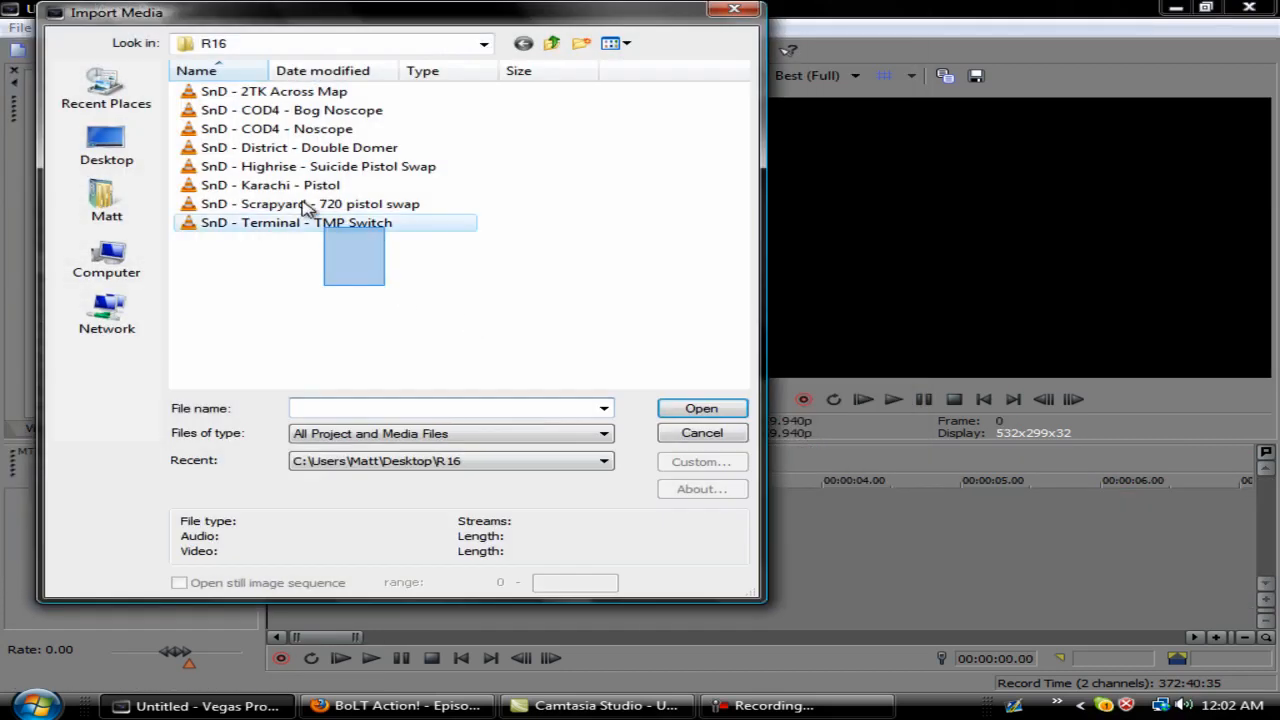
left_click(296, 222)
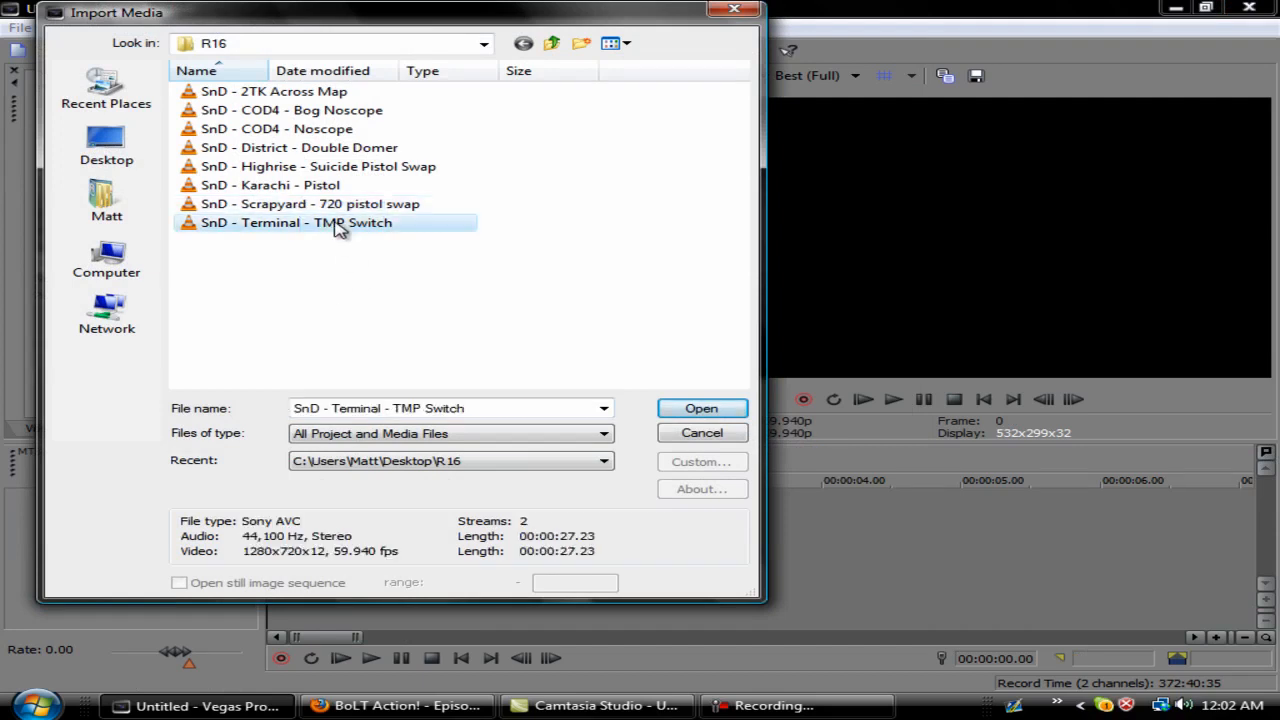
left_click(701, 408)
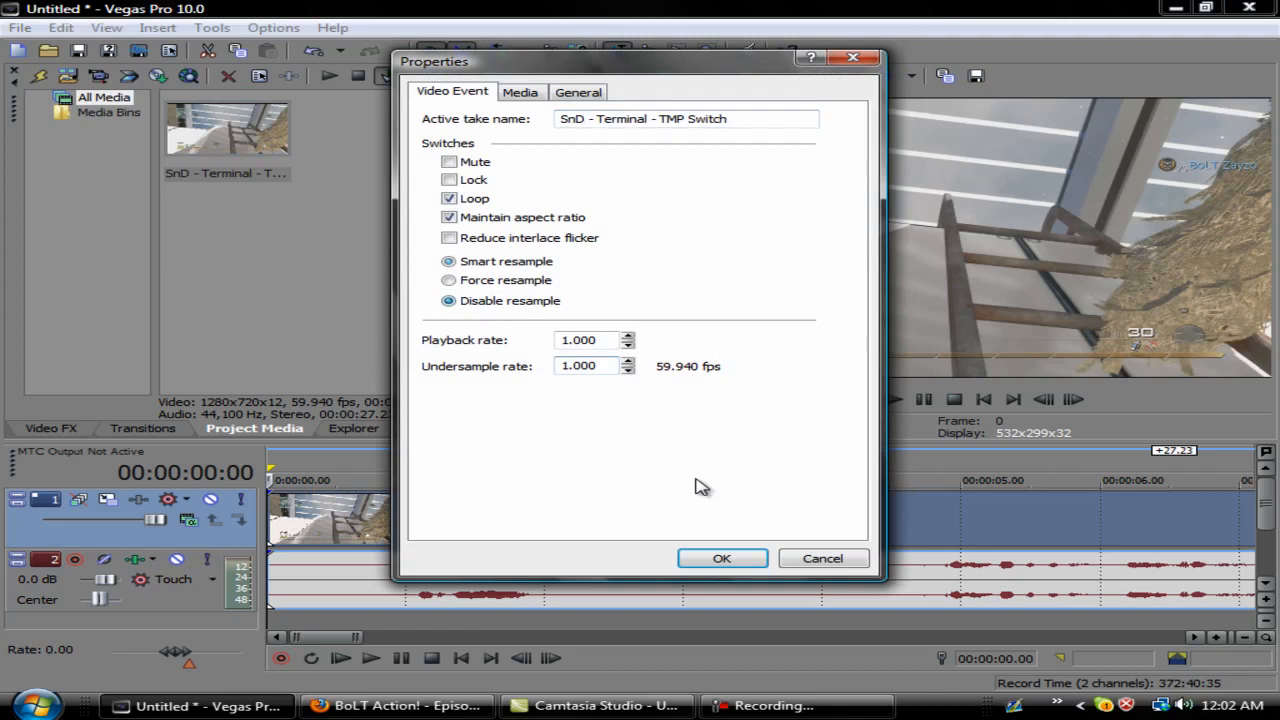
left_click(722, 558)
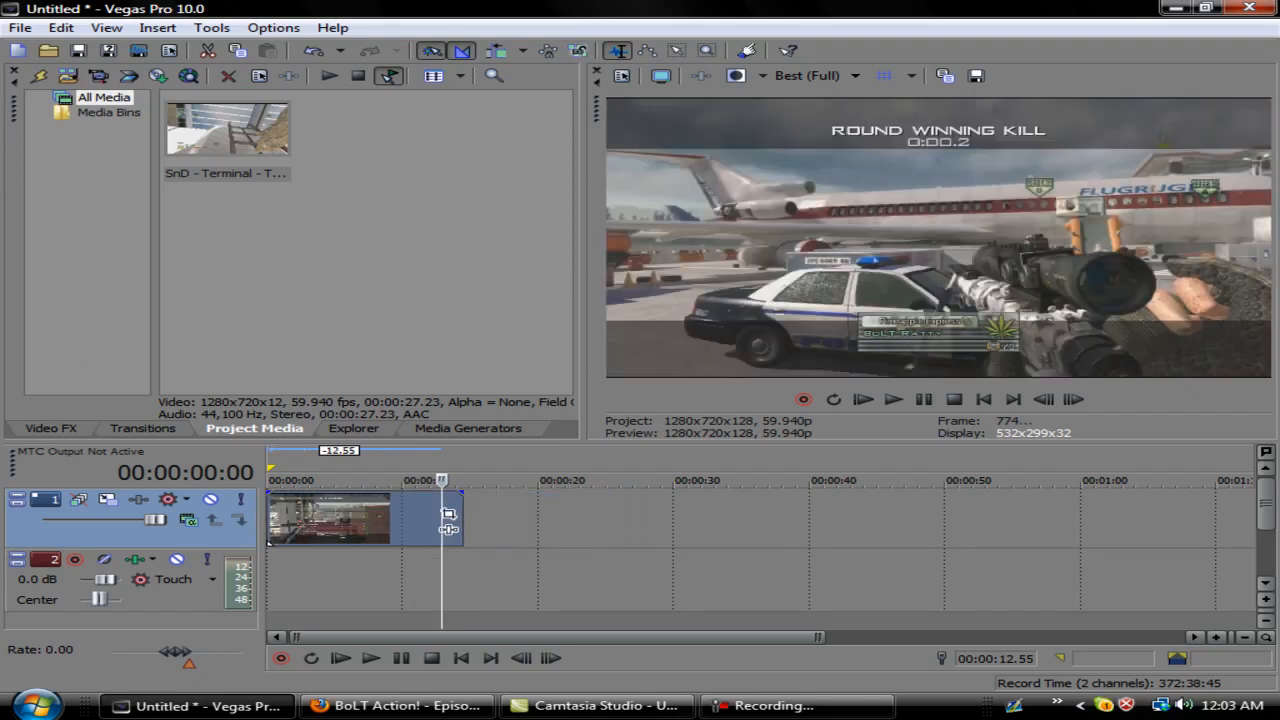
- Import XV - Swervin.mp3 from the Editing Music folder onto the audio track
left_click(19, 27)
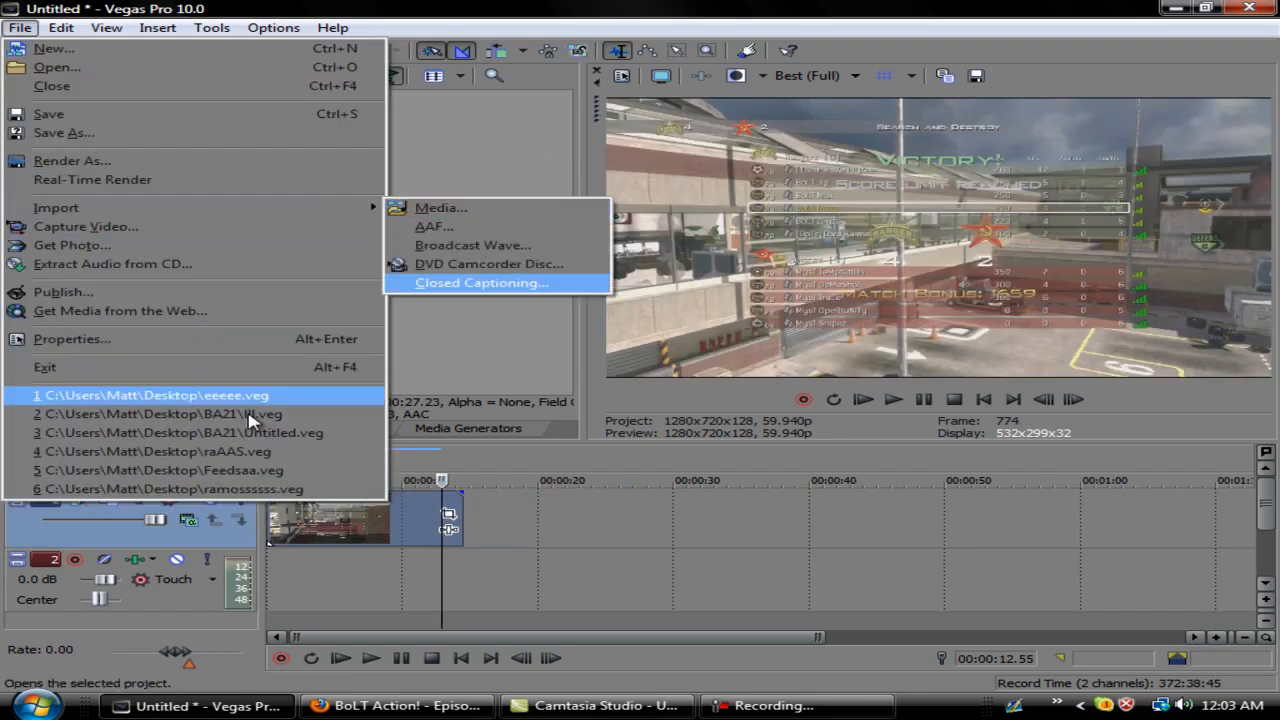
mouse_move(333, 226)
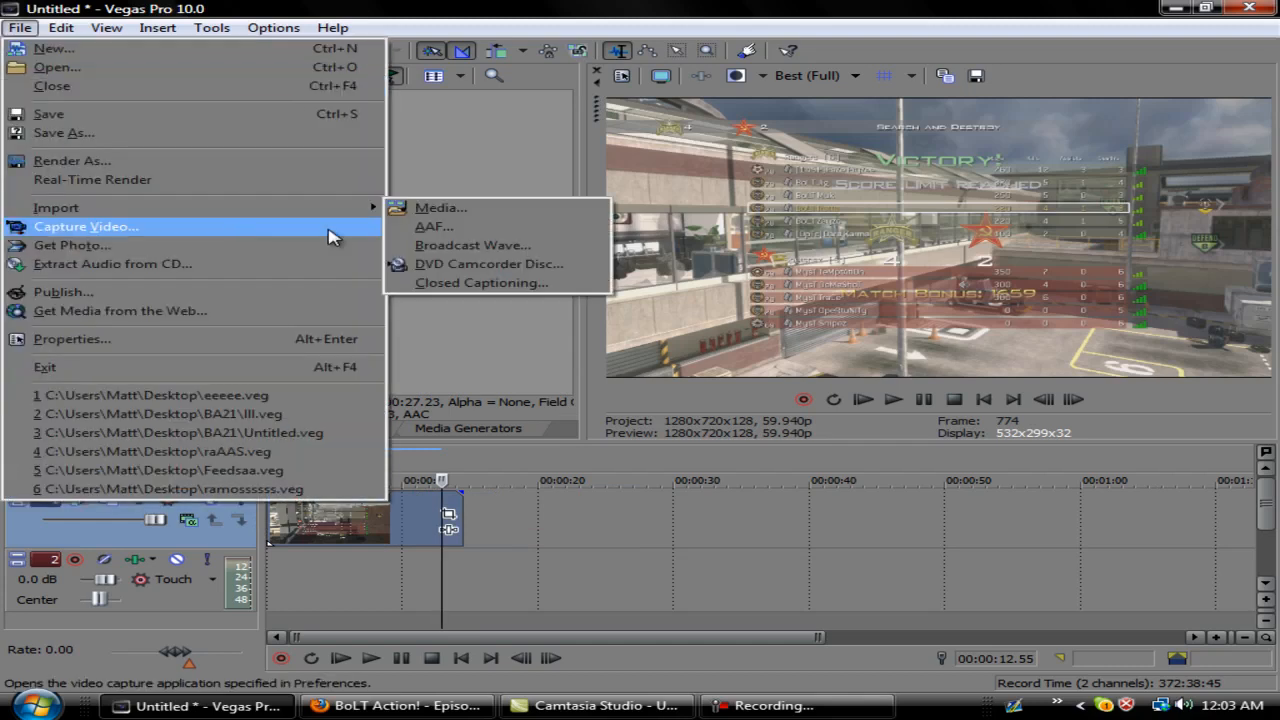
left_click(440, 207)
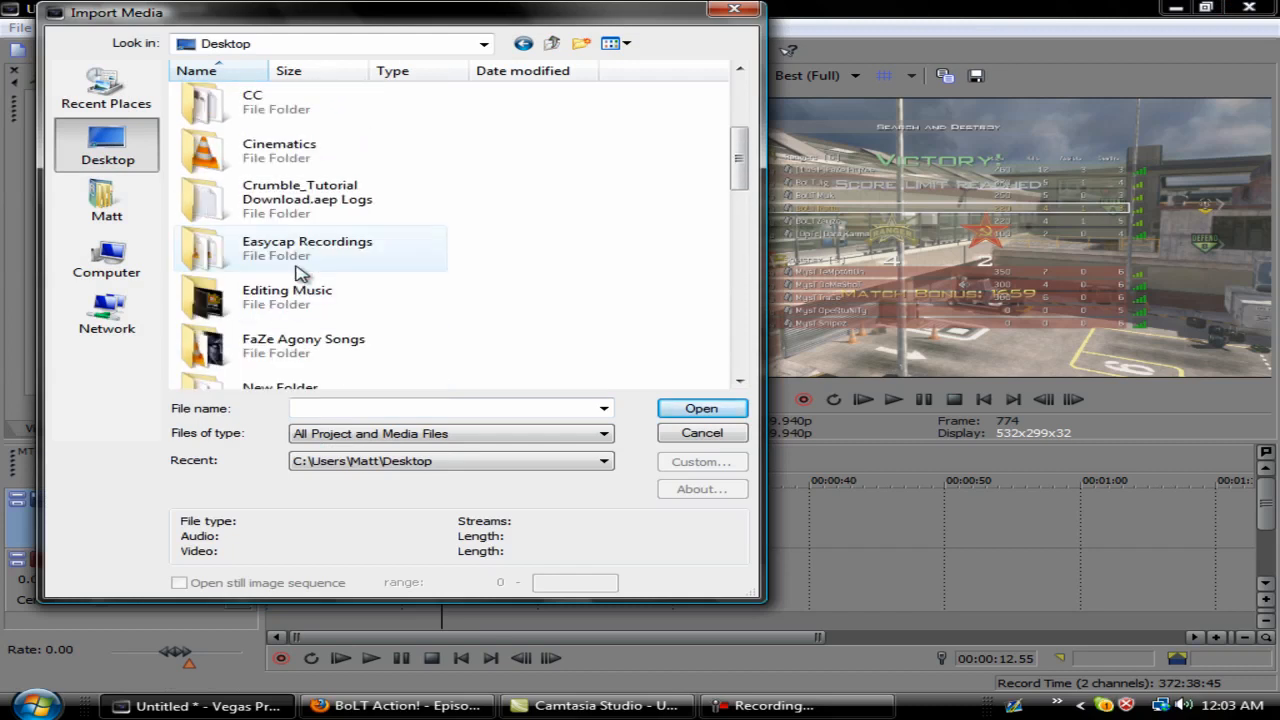
double_click(287, 296)
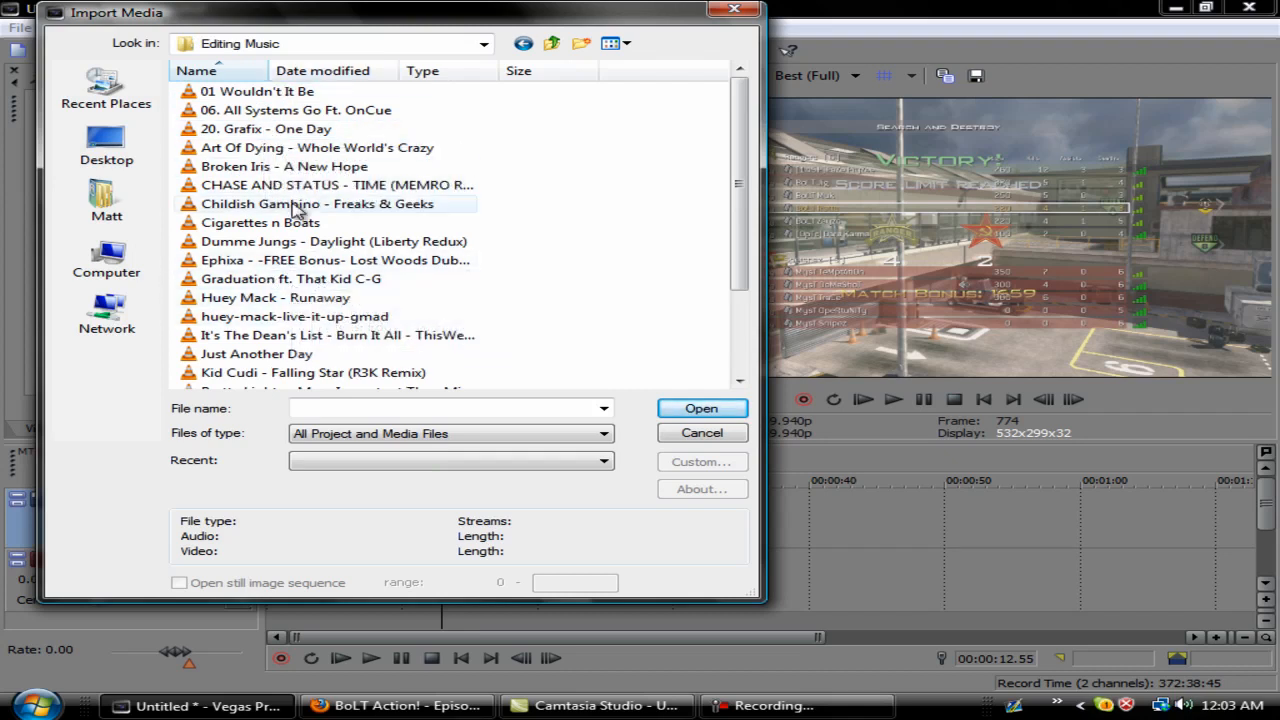
scroll("down", 3)
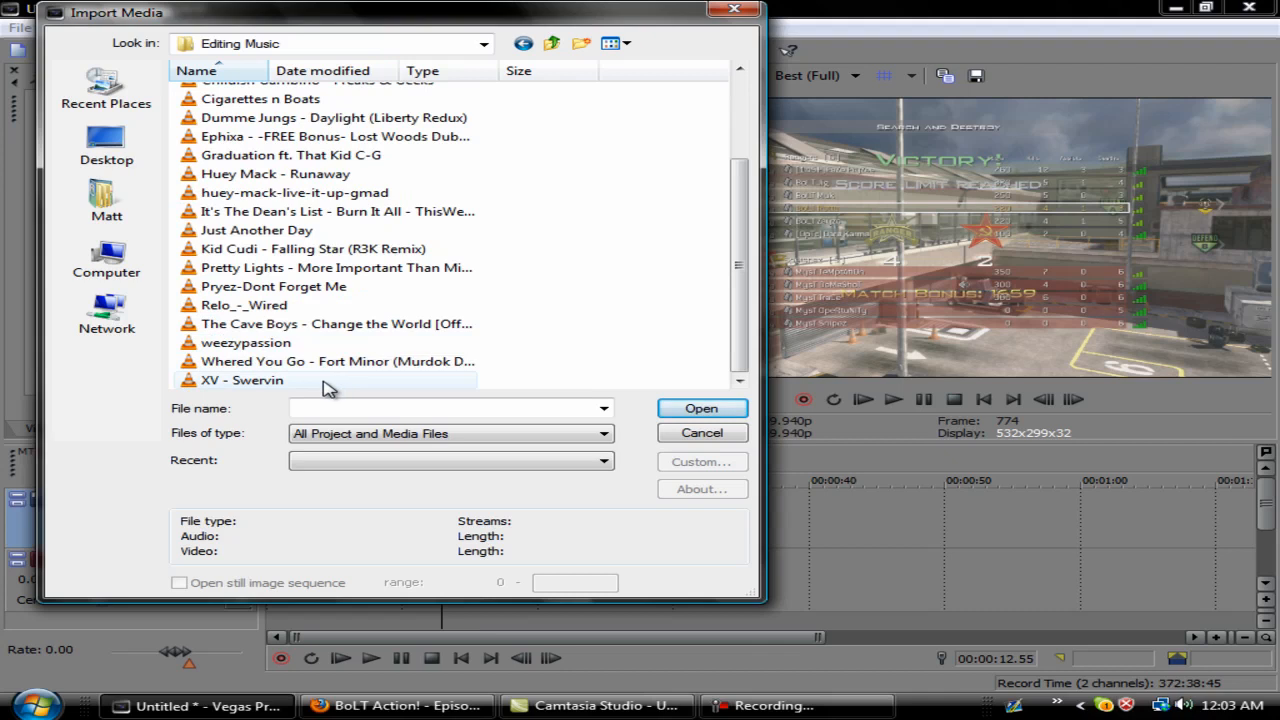
left_click(701, 408)
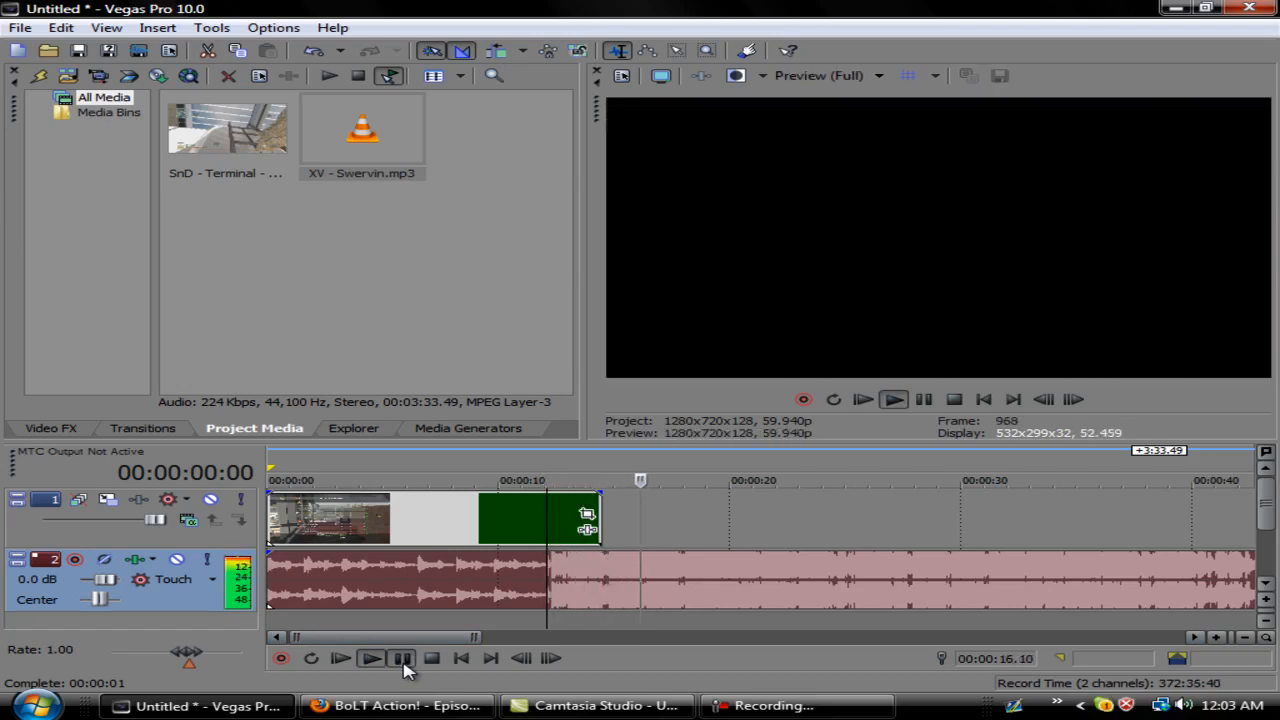
left_click(400, 658)
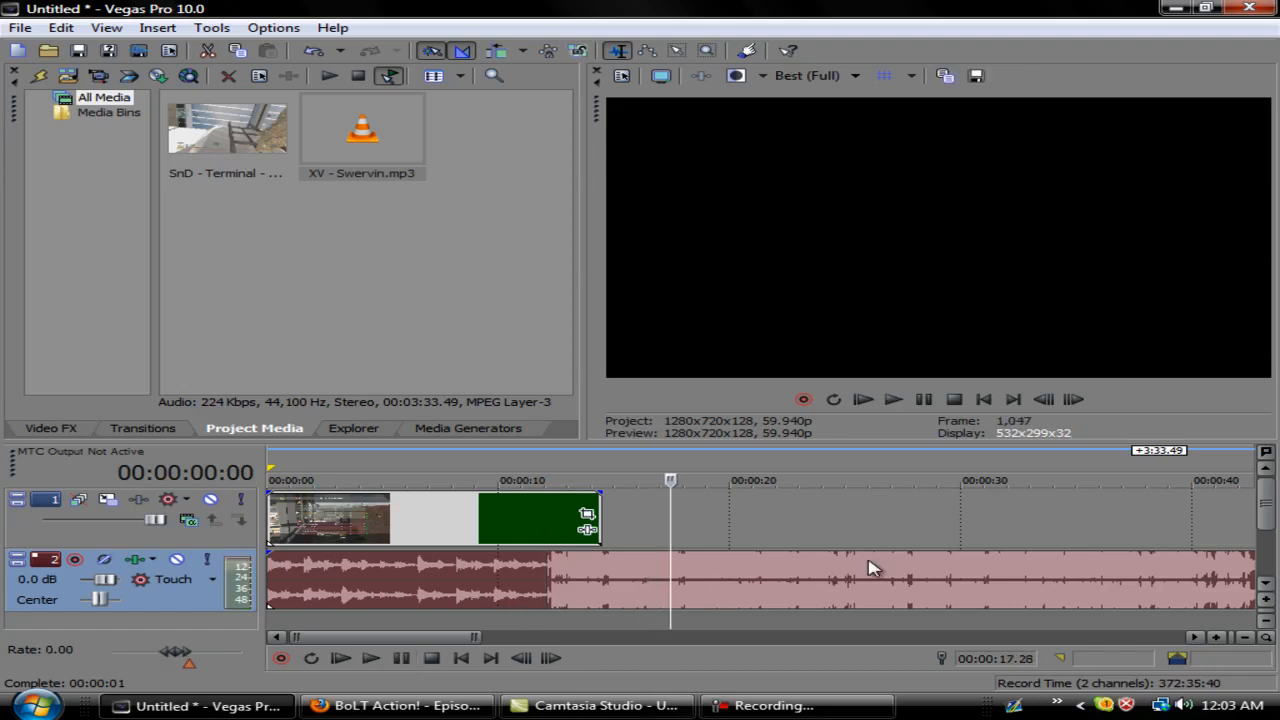
left_click(893, 399)
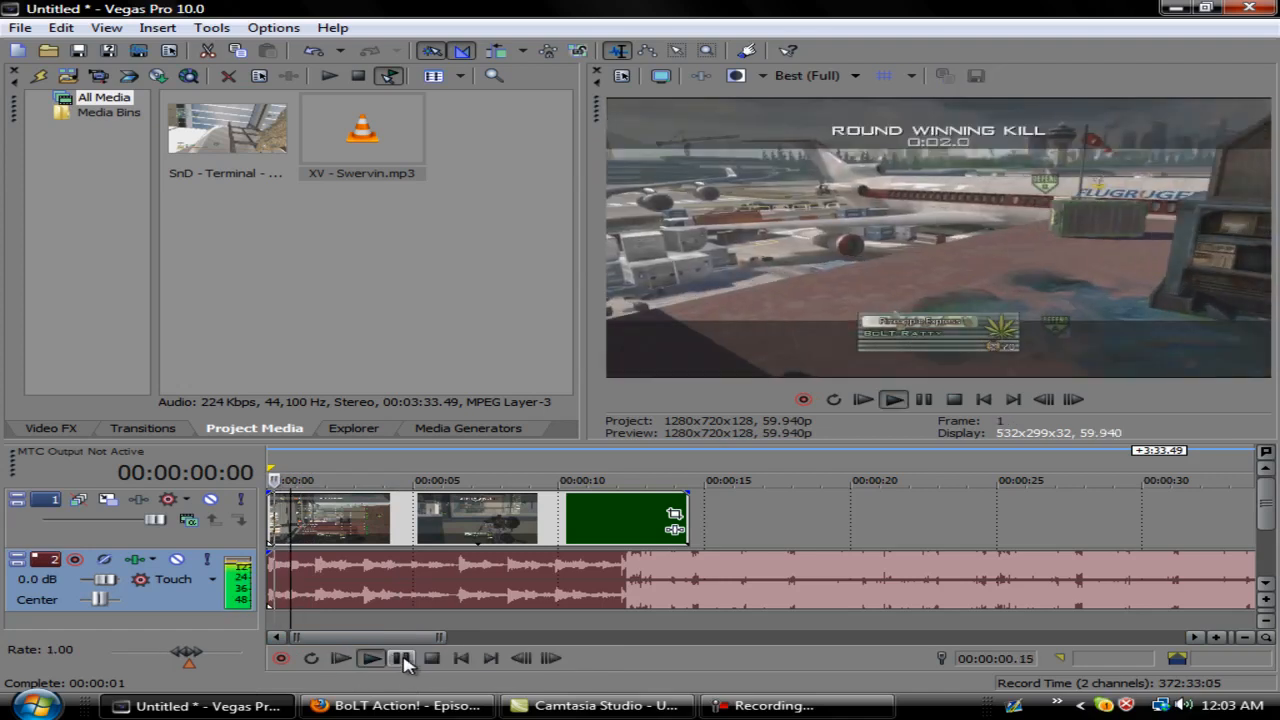
left_click(401, 657)
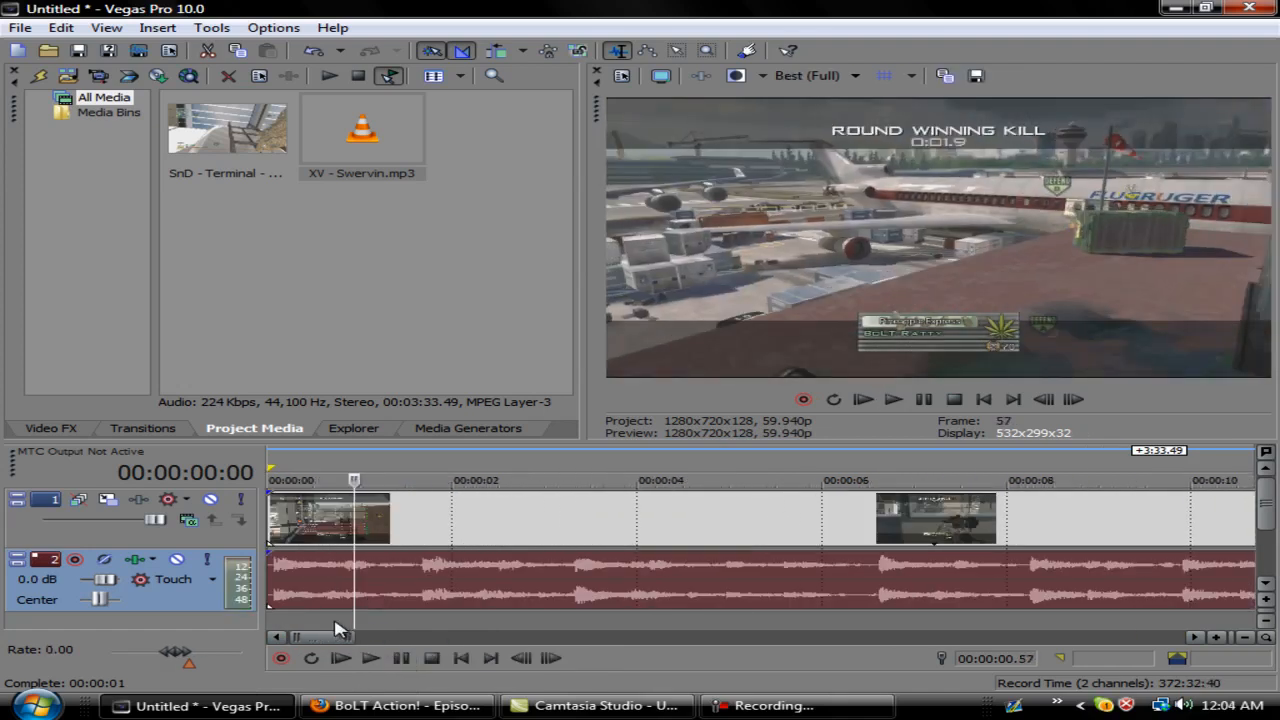
left_click(370, 657)
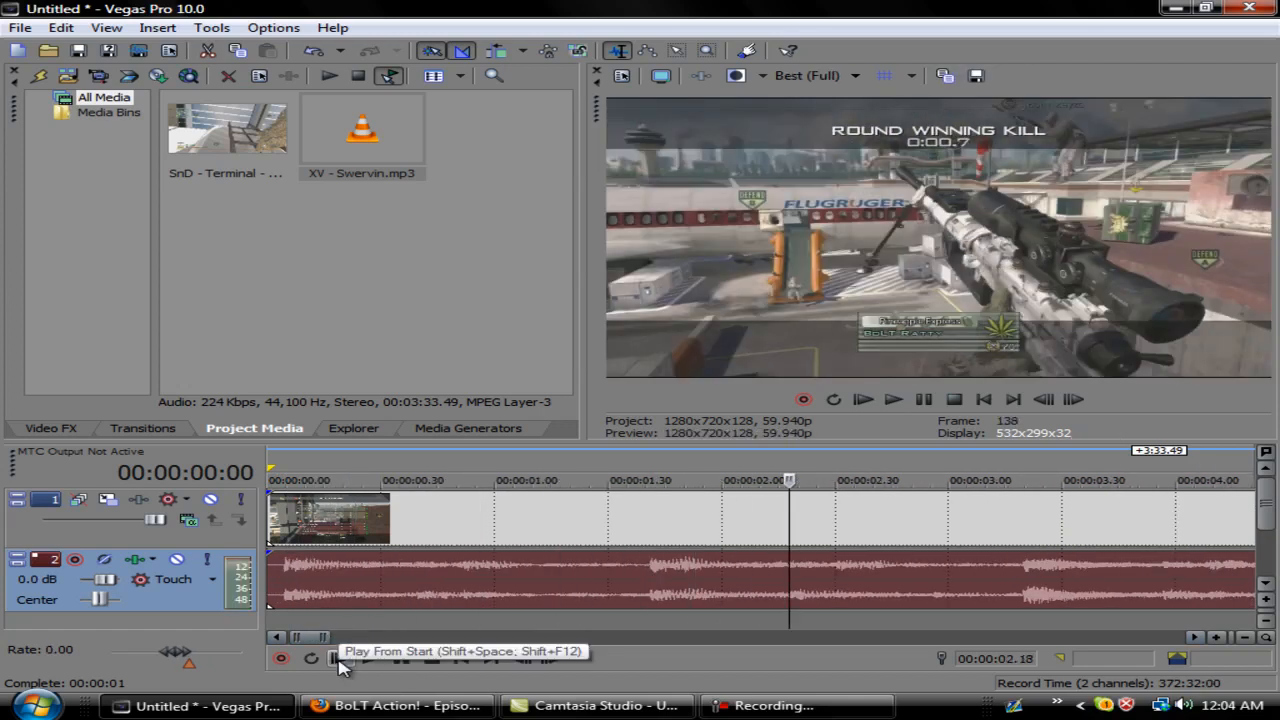
- Play and pause through the song's opening, marking beats as markers 1 through 7
left_click(338, 658)
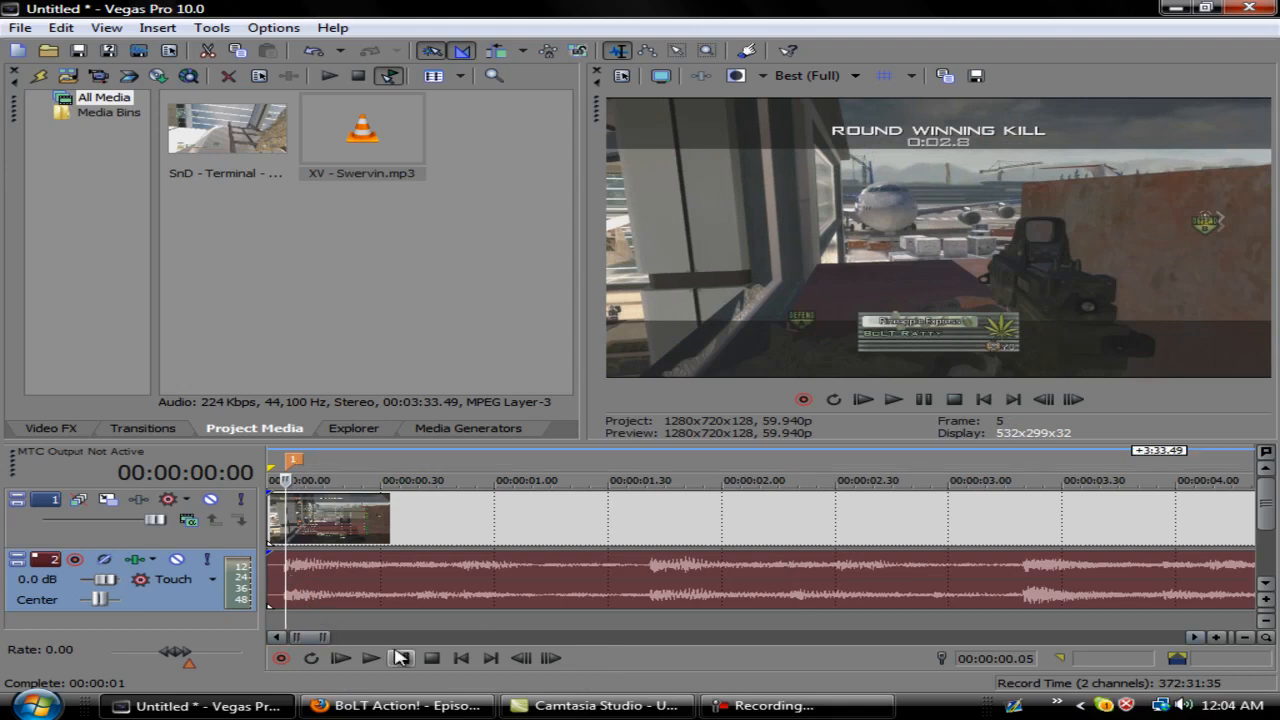
left_click(339, 657)
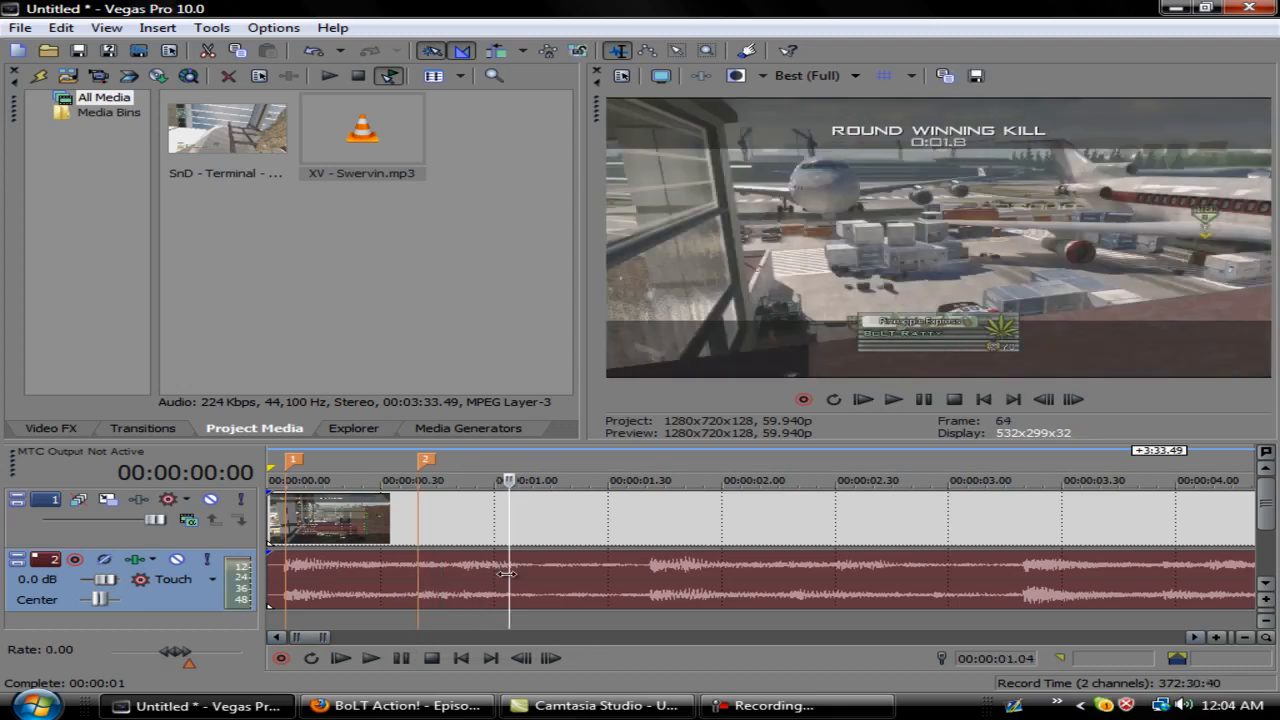
left_click(400, 658)
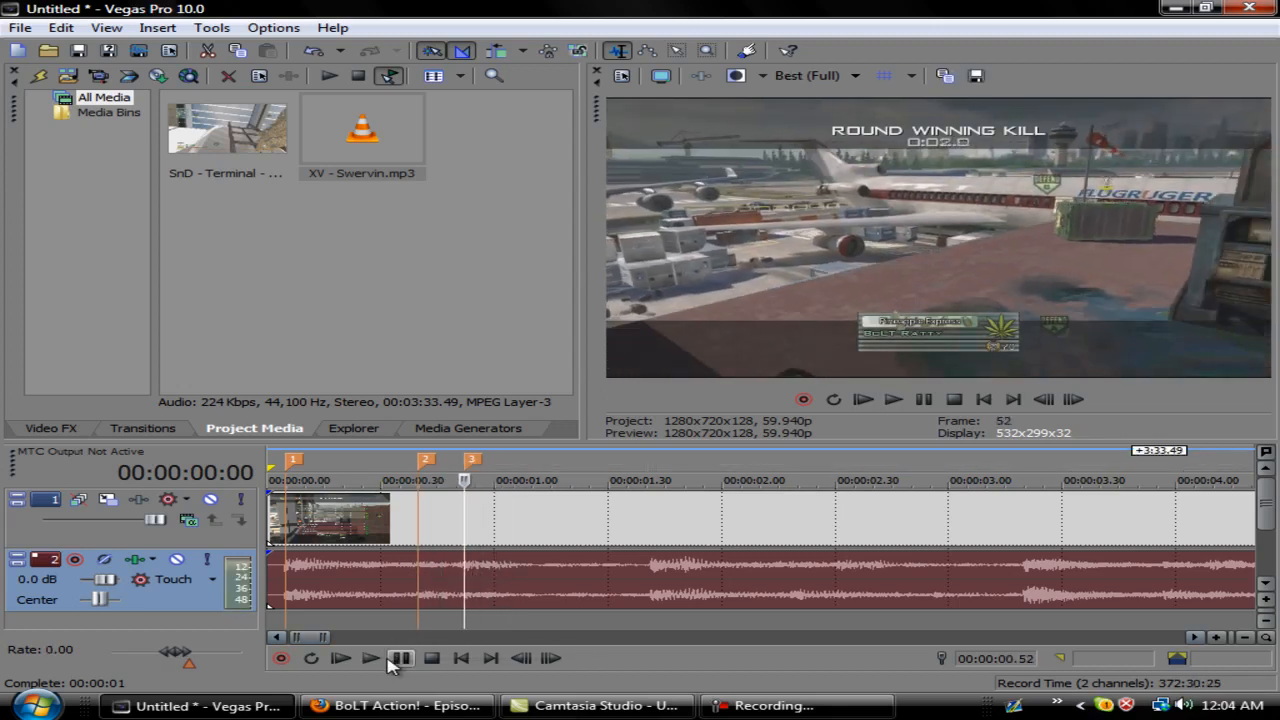
left_click(370, 658)
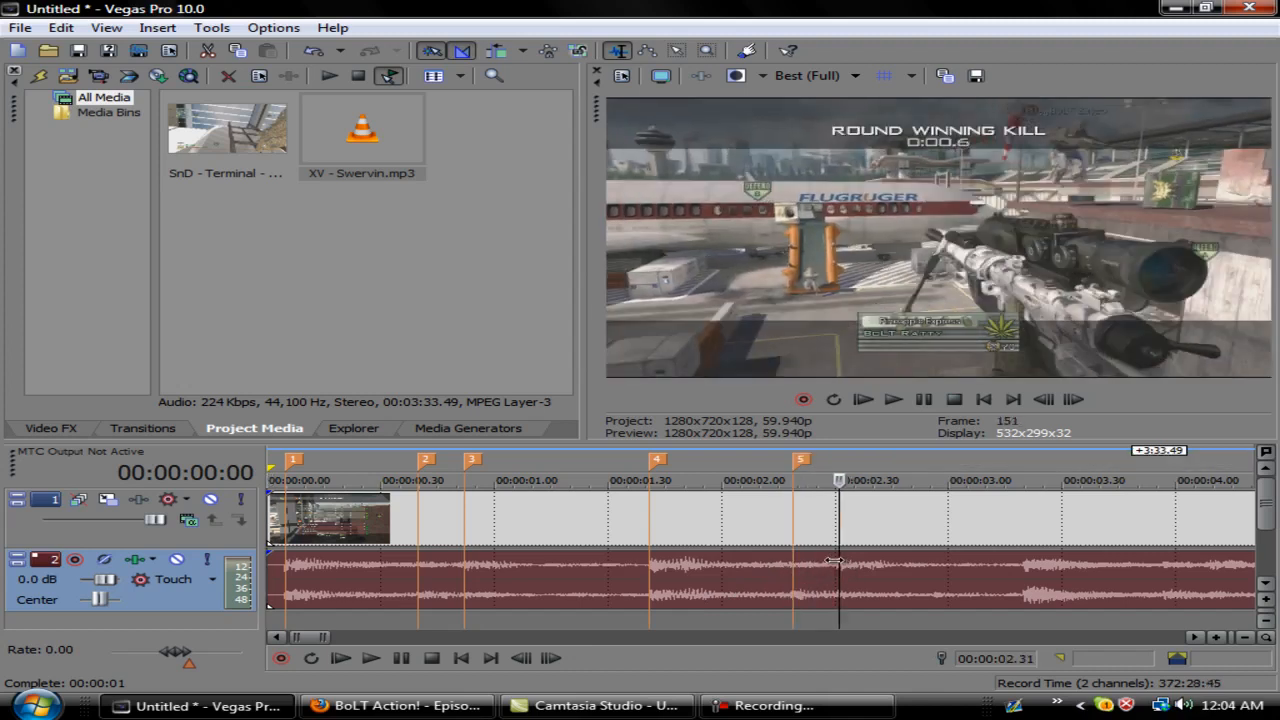
left_click(461, 657)
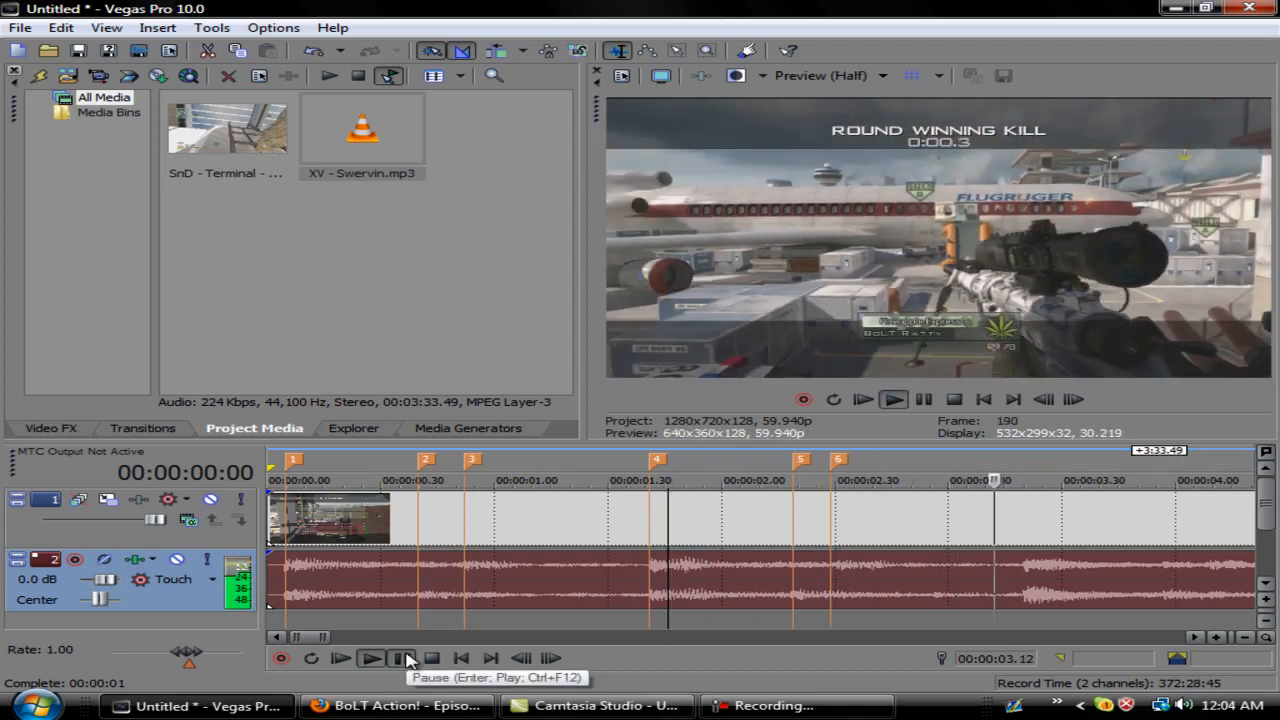
left_click(406, 658)
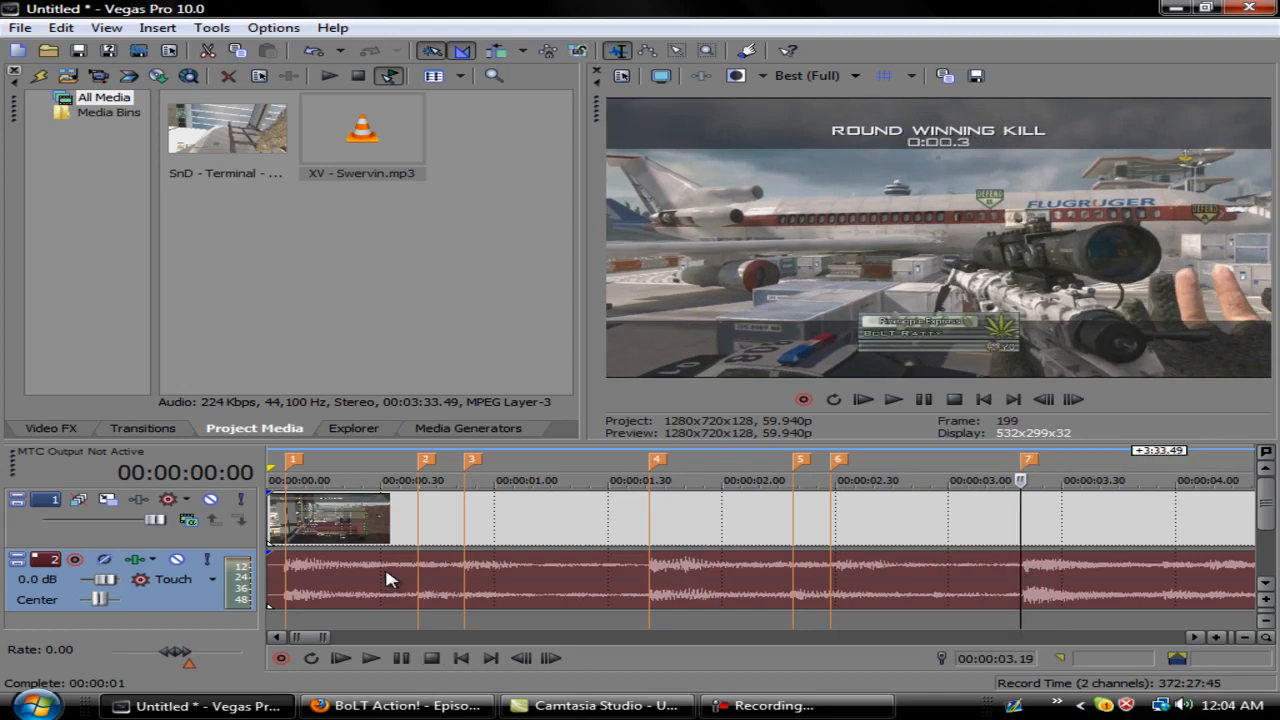
mouse_move(387, 573)
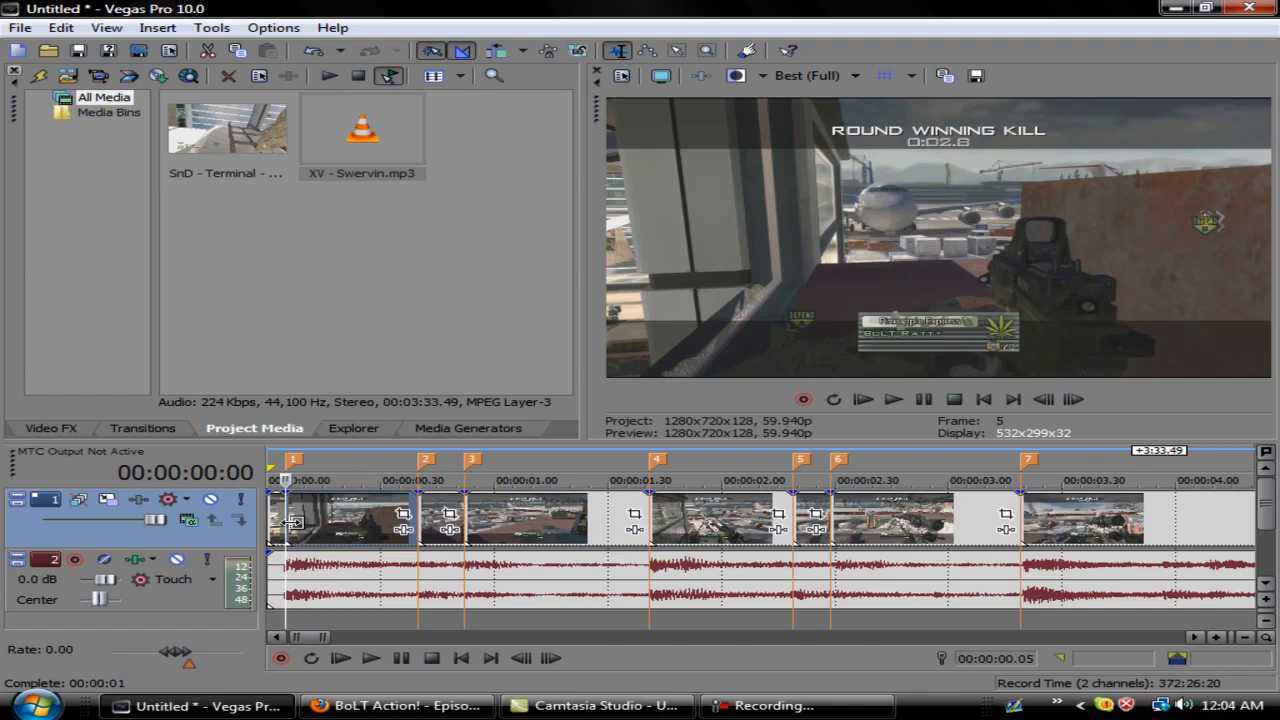
- Apply Color Curves to the first killcam piece and bend its red curve upward
left_click(50, 428)
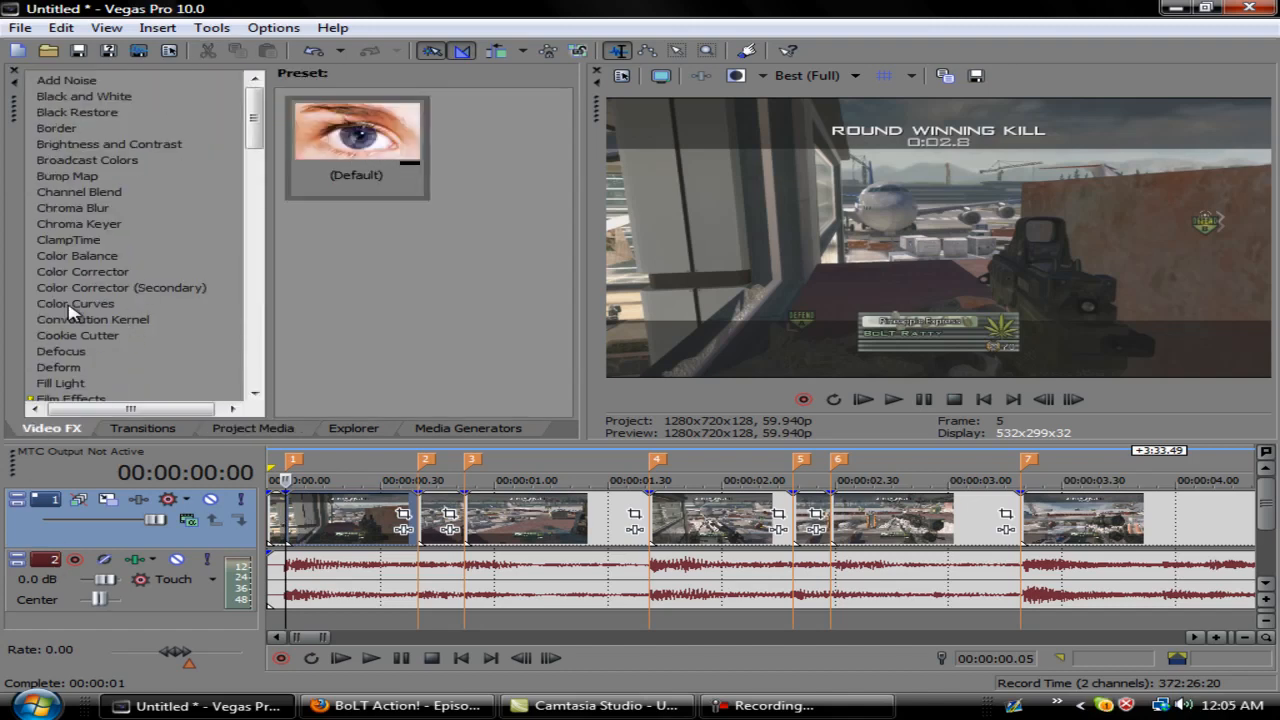
left_click(75, 303)
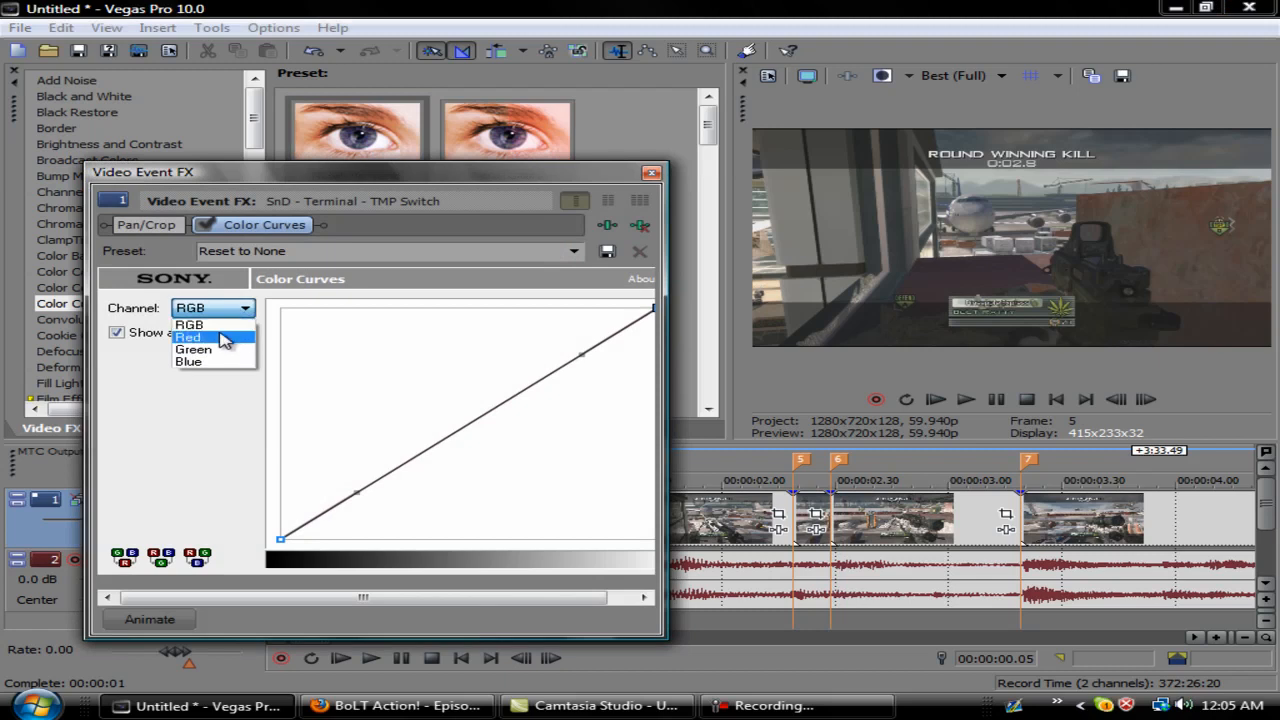
left_click(188, 337)
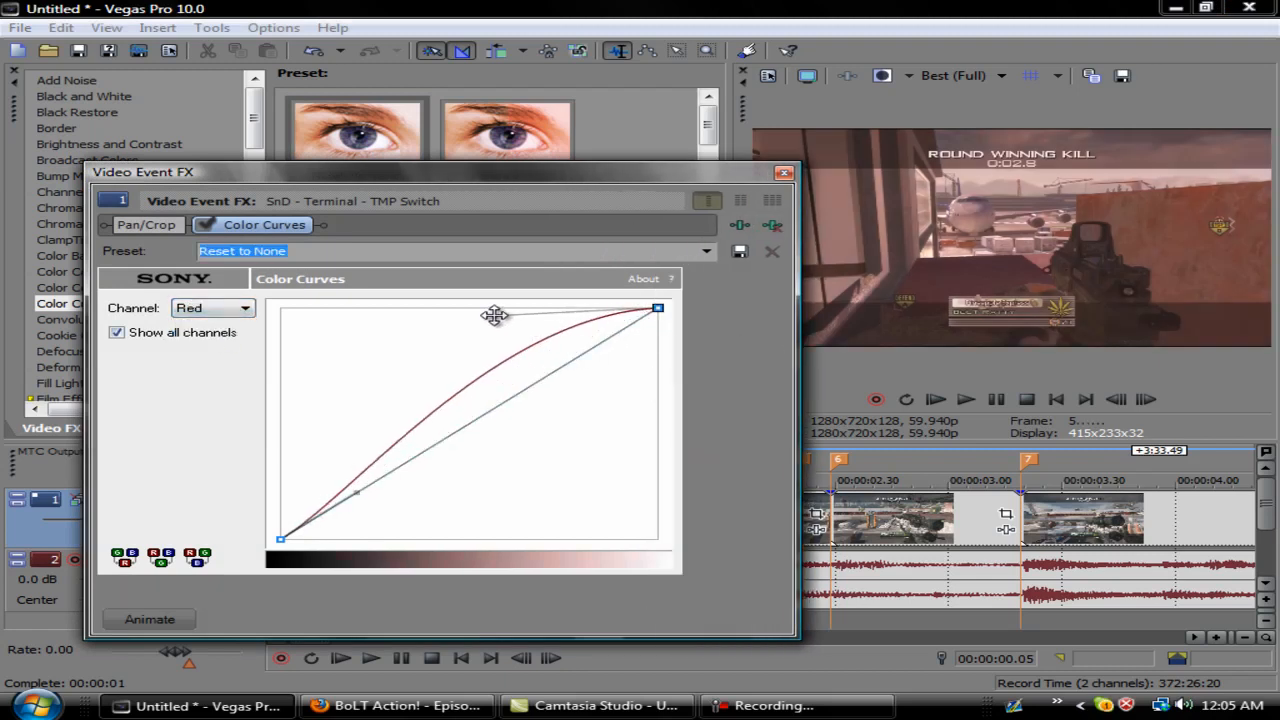
left_click_drag(495, 315, 328, 455)
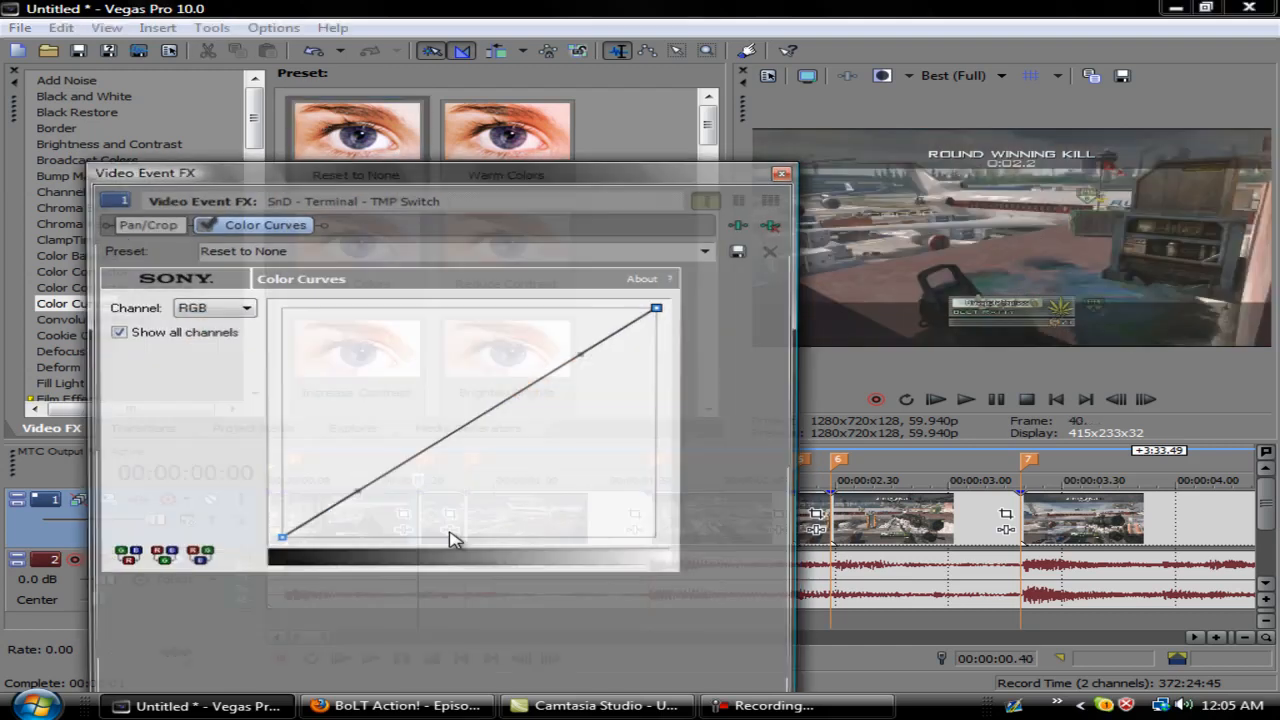
- Reset Color Curves to None and bend the Blue curve up, showing the keyframe timeline
left_click(210, 307)
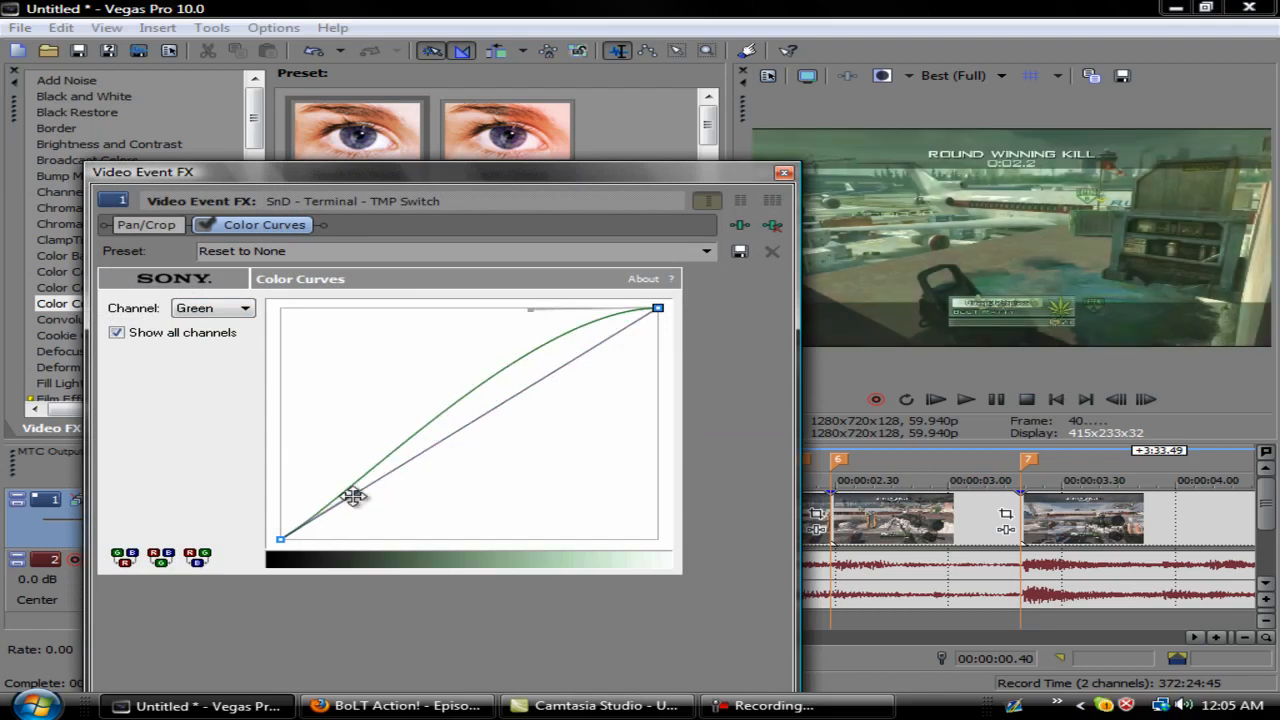
left_click(783, 172)
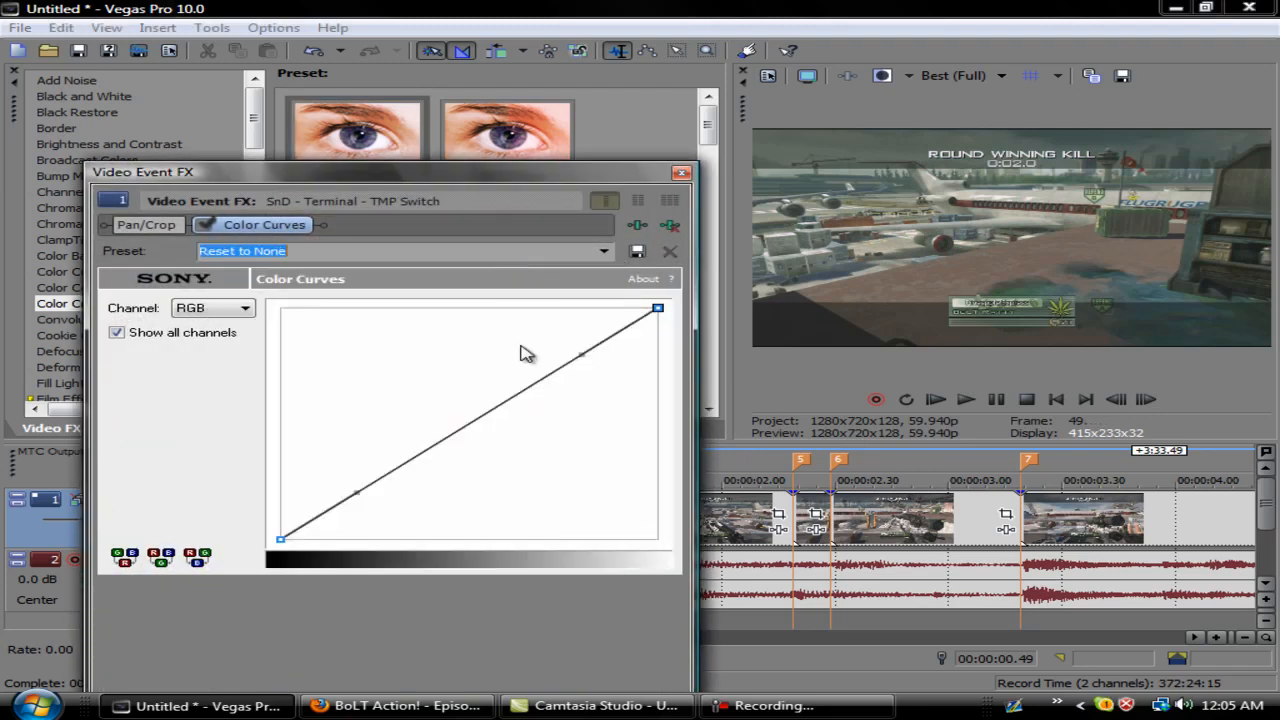
left_click(210, 307)
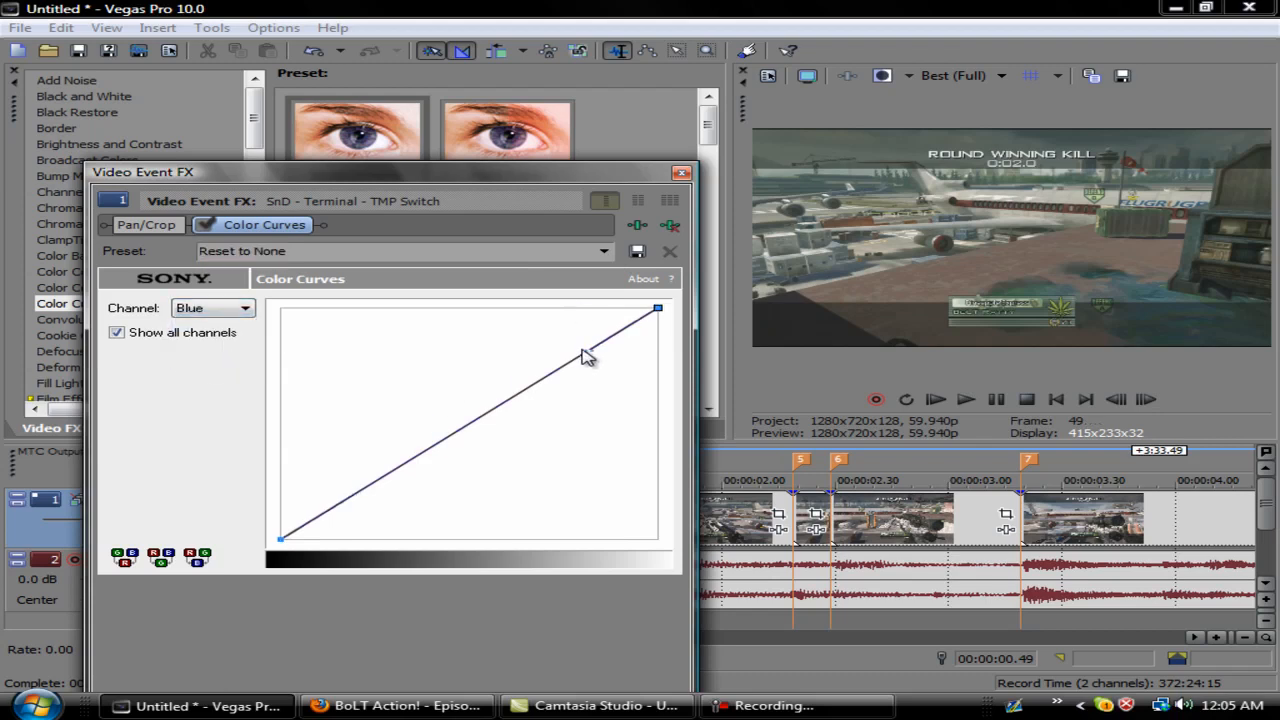
left_click_drag(585, 357, 355, 503)
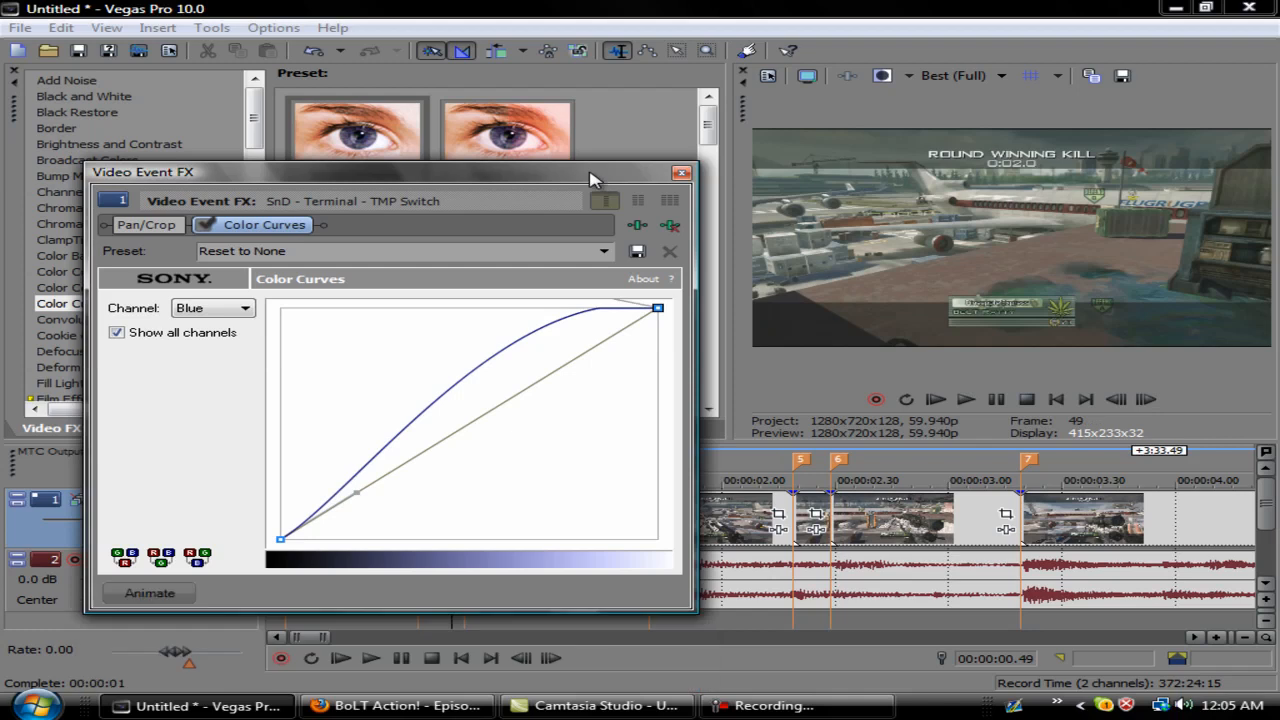
left_click_drag(357, 495, 298, 415)
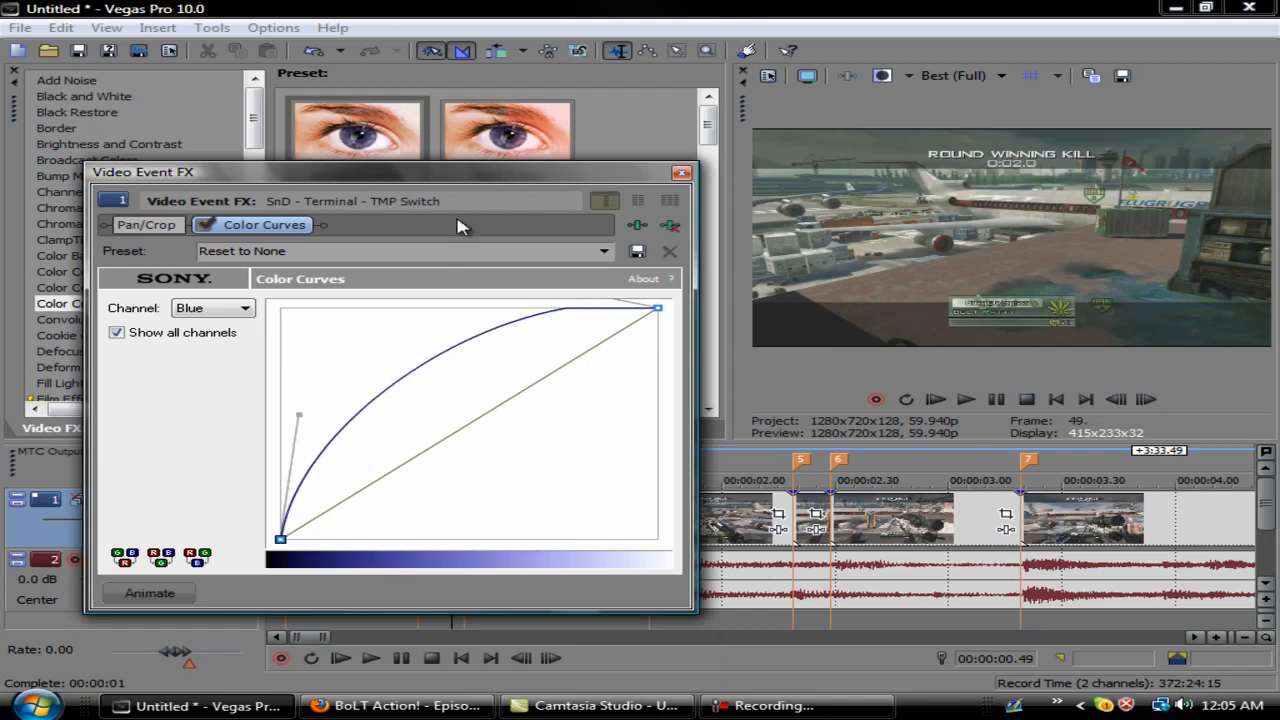
left_click(148, 593)
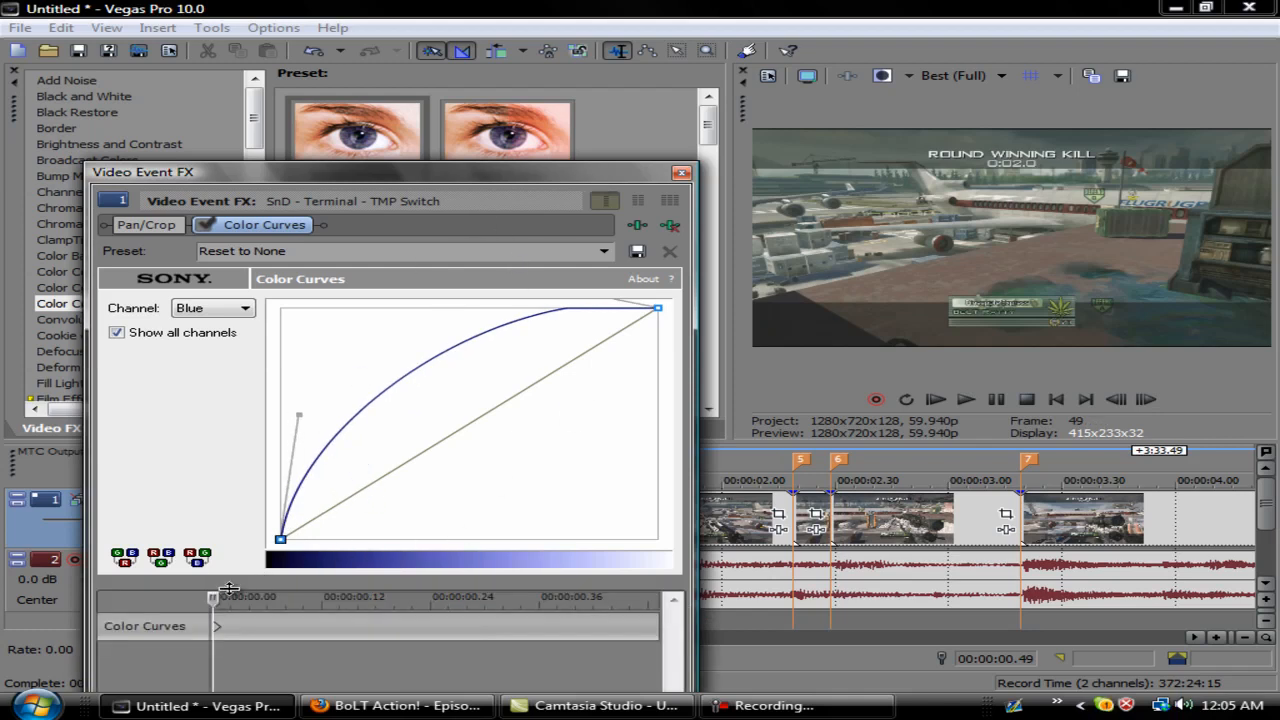
left_click(240, 307)
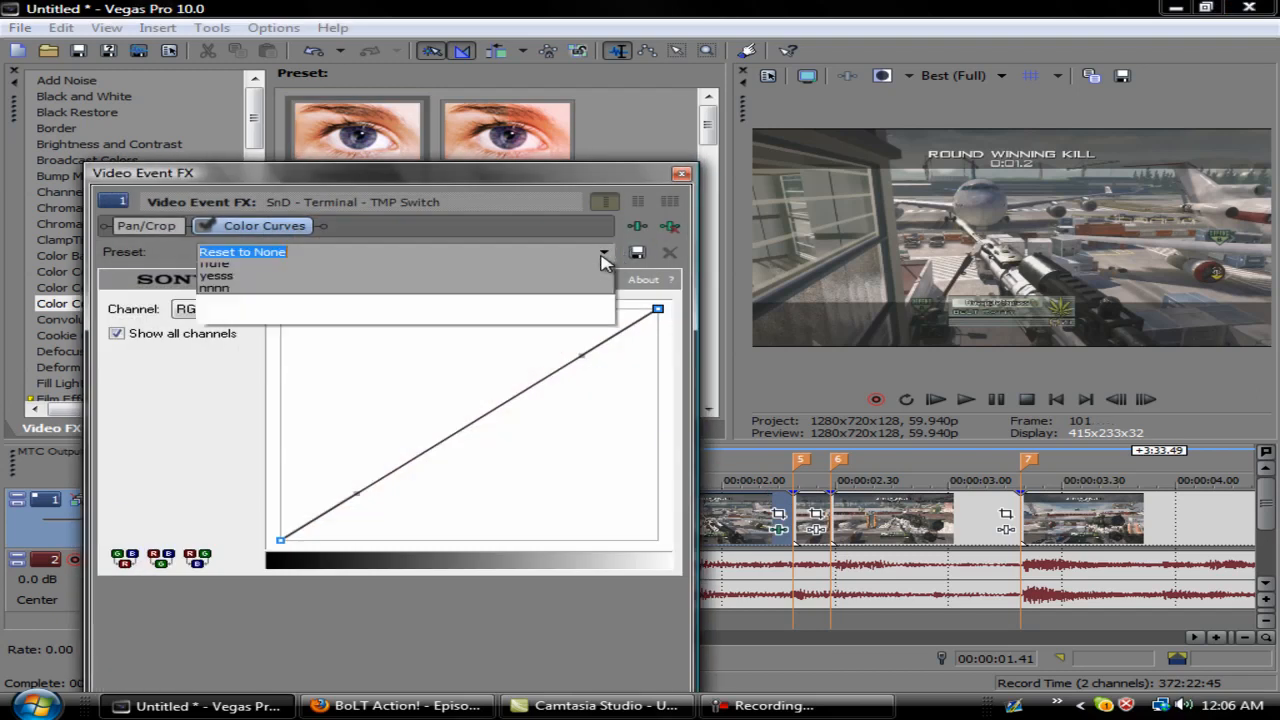
- Apply the dSS Color Curves preset and play the timeline to preview the tint
left_click(603, 251)
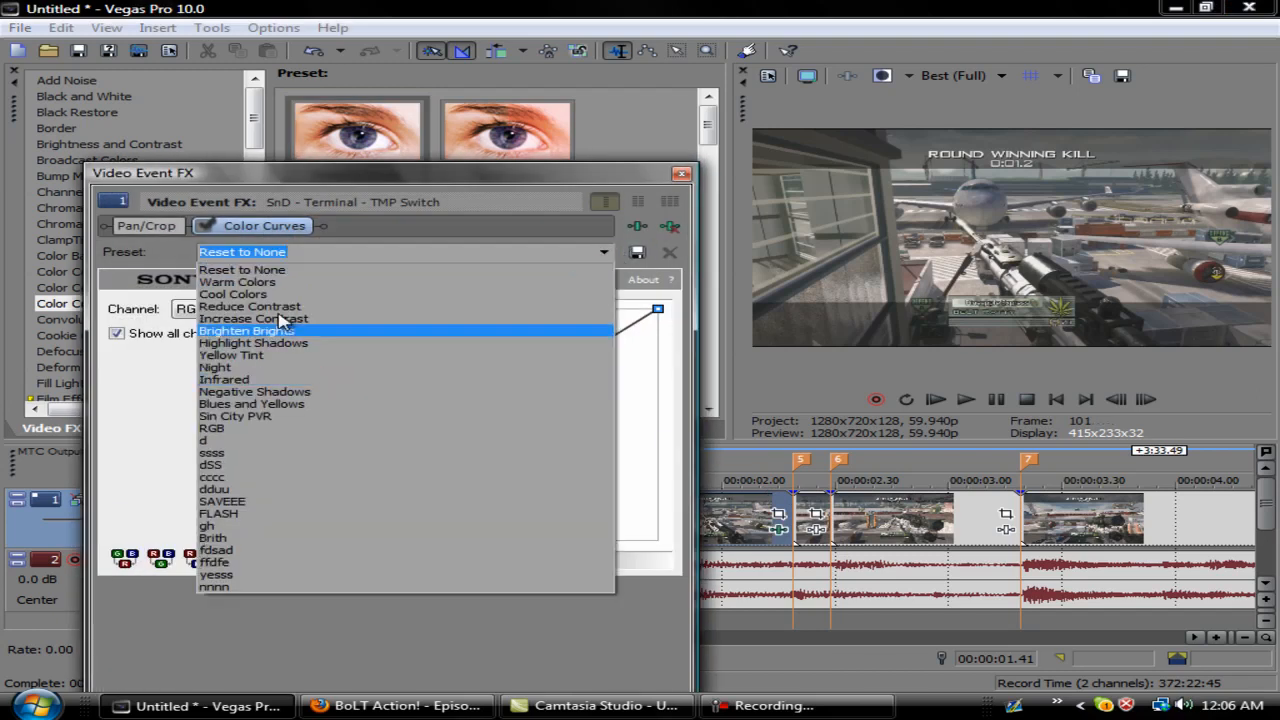
mouse_move(305, 464)
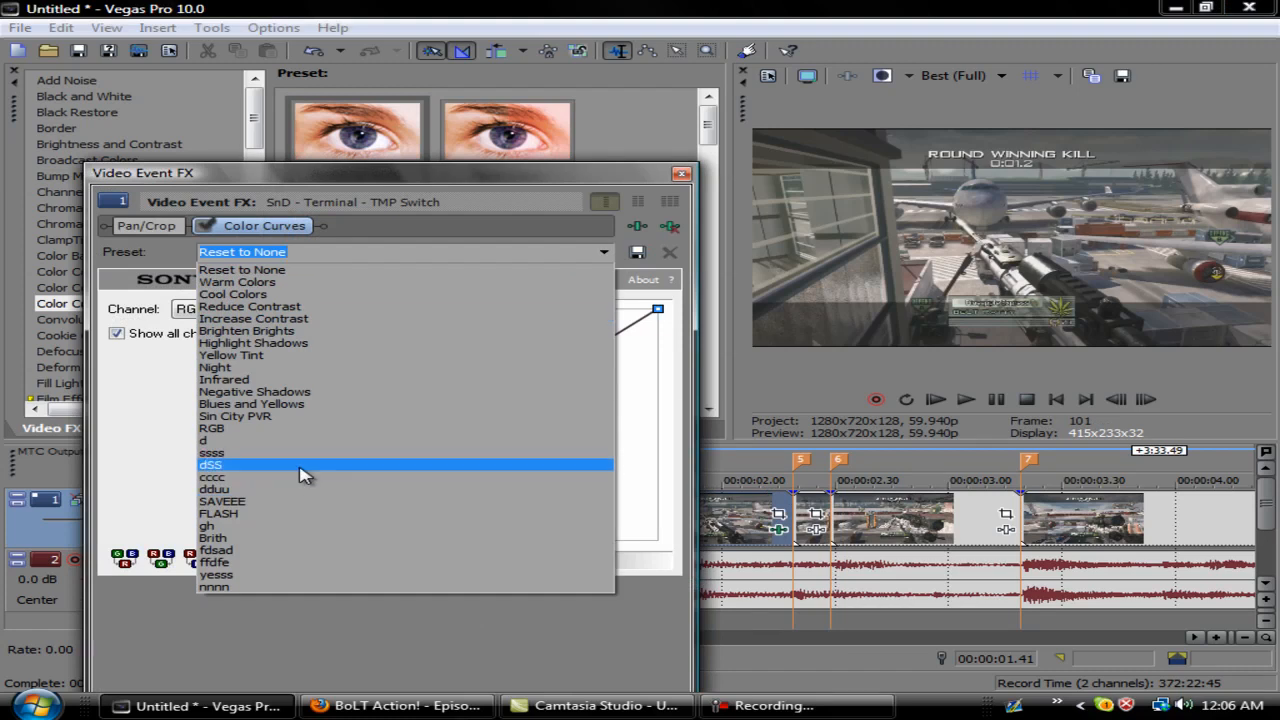
left_click(218, 513)
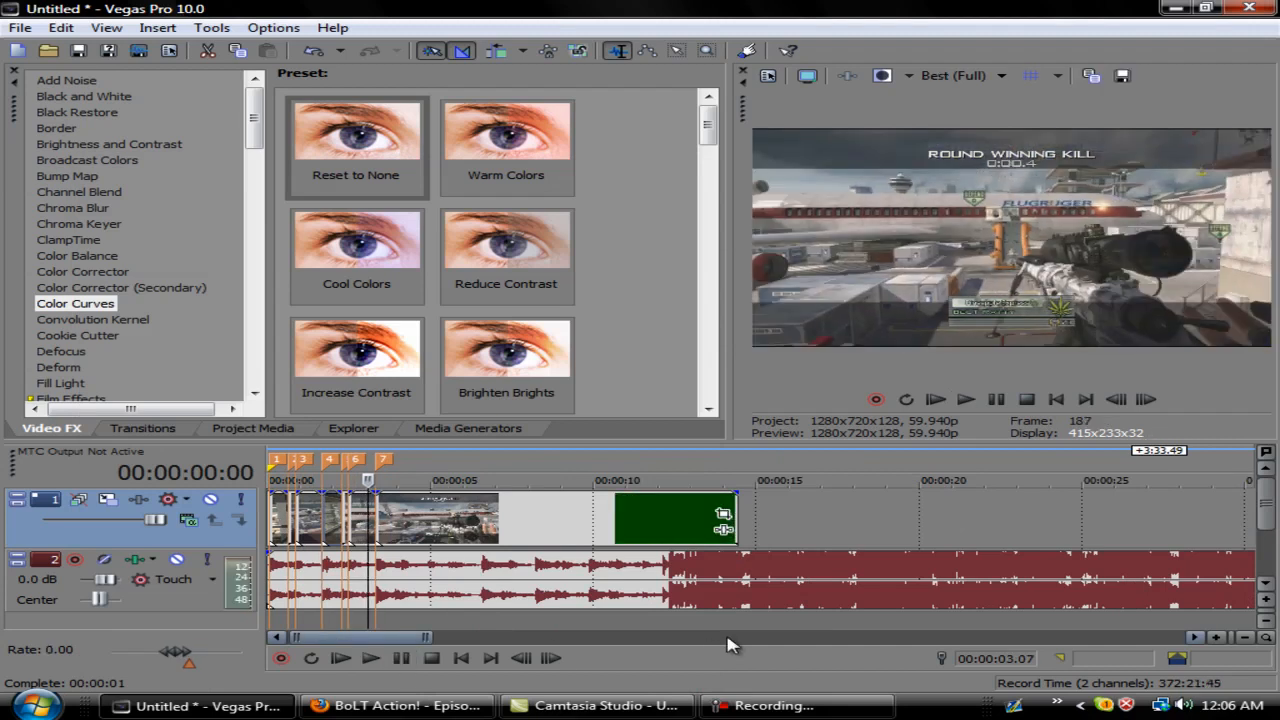
left_click(370, 657)
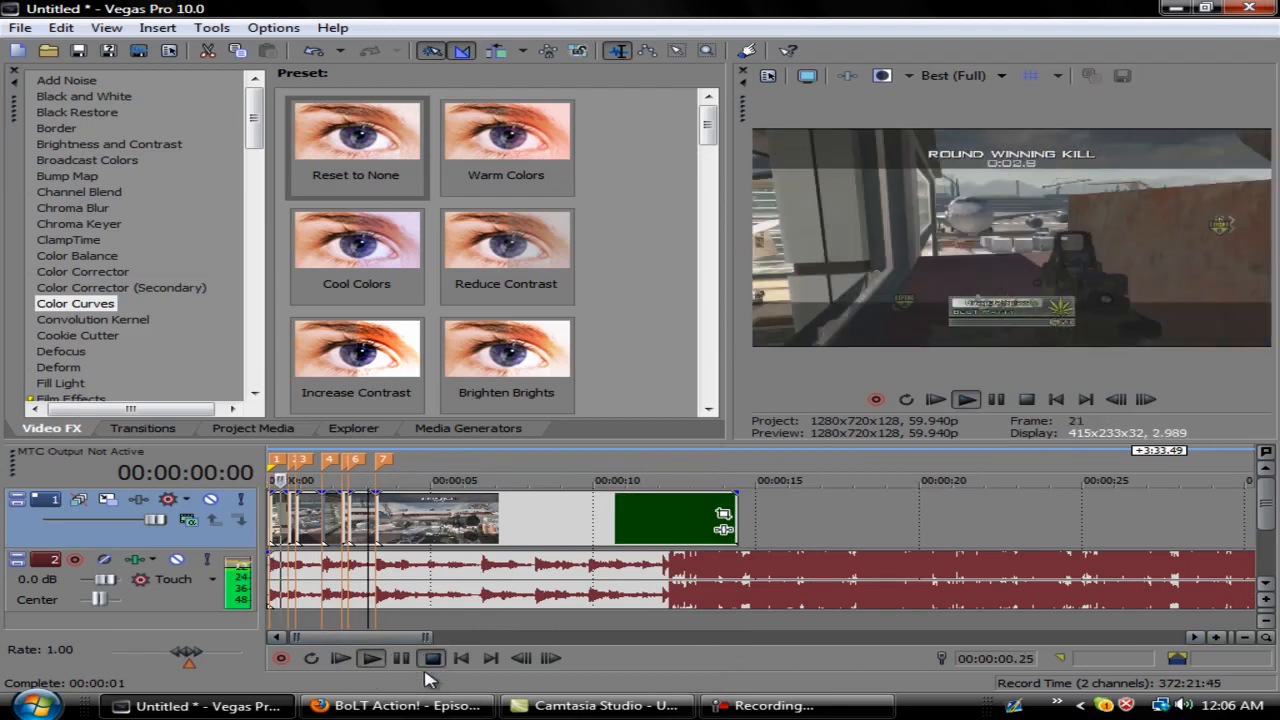
left_click(431, 657)
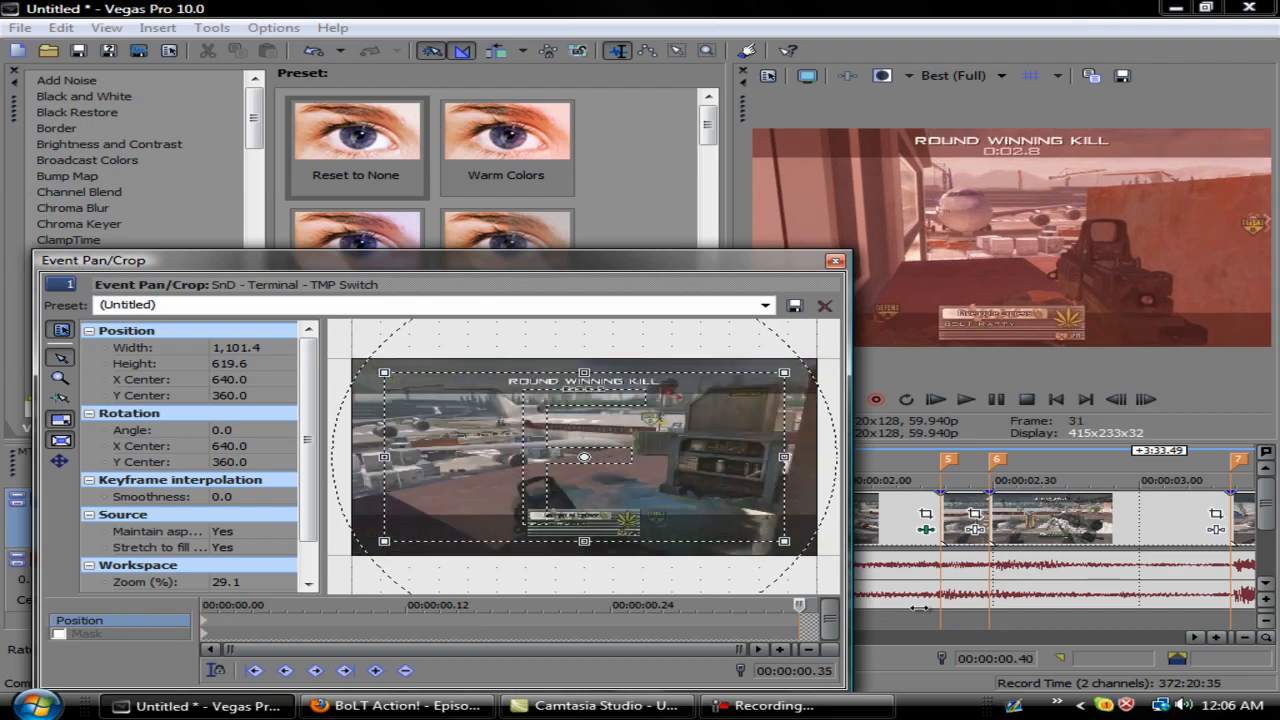
- Use the Pan/Crop right-click menu to restore the crop to the full 1280×720 frame
right_click(584, 457)
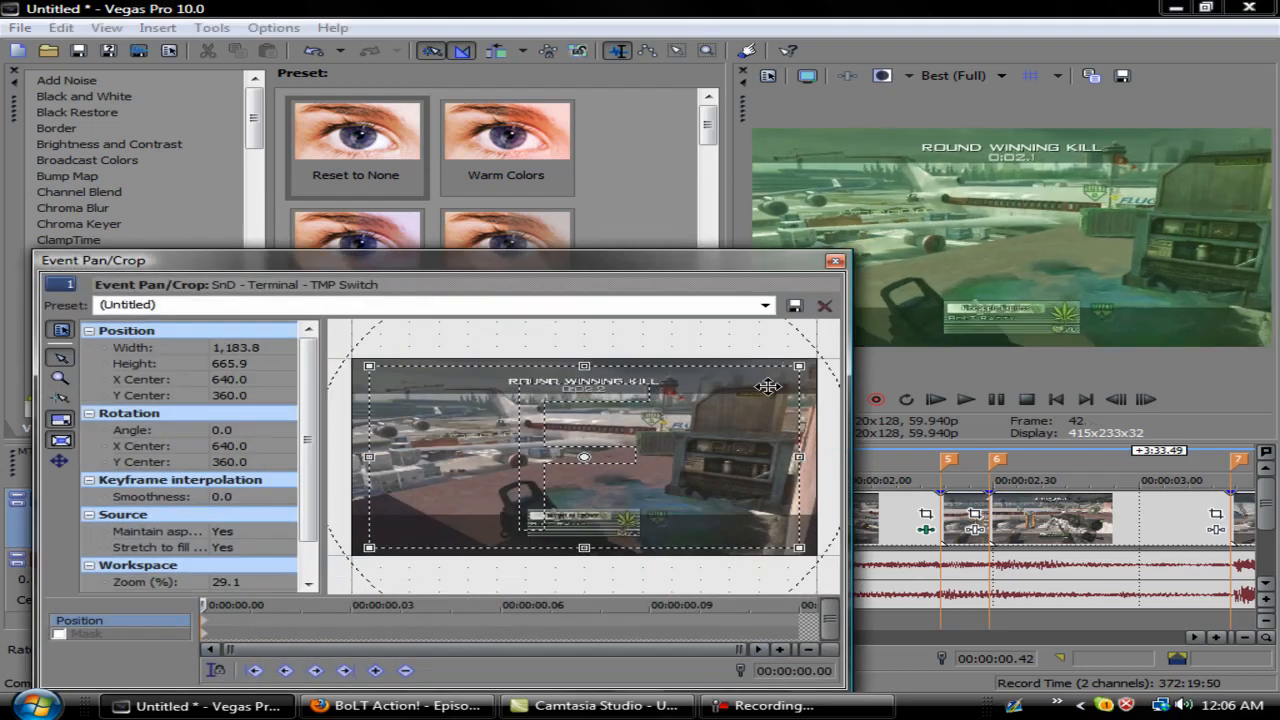
left_click(836, 261)
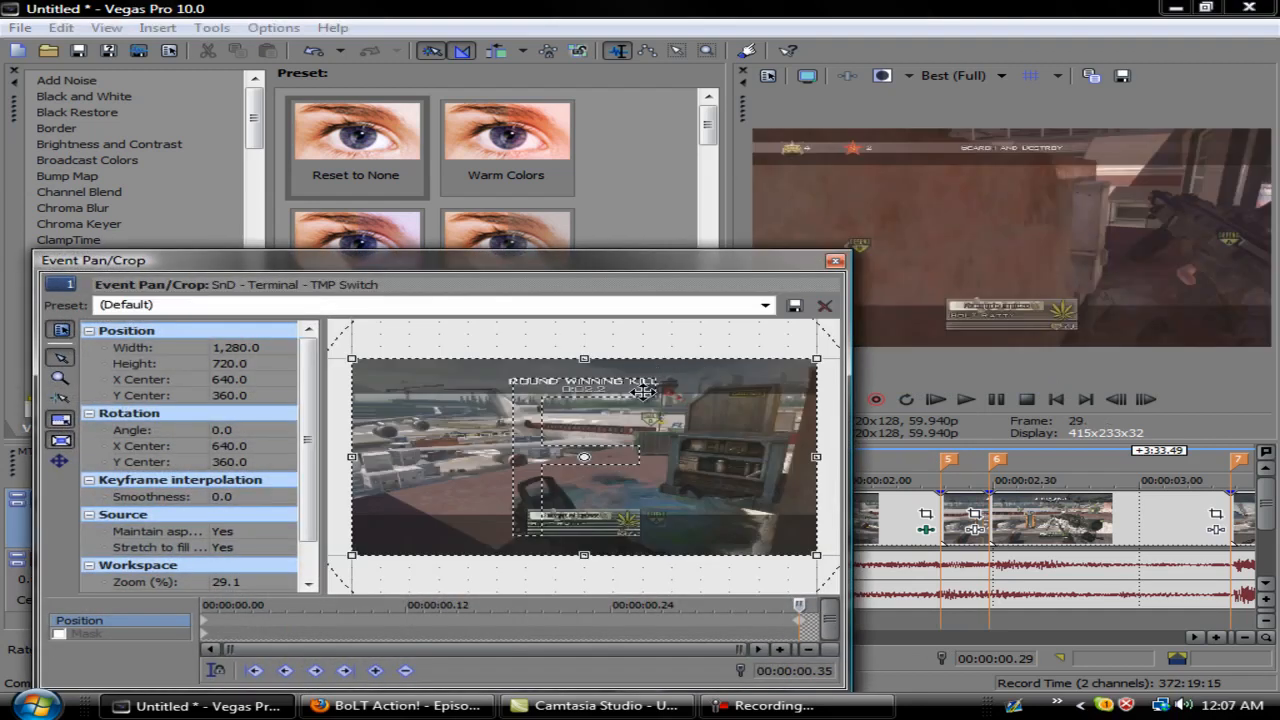
right_click(800, 630)
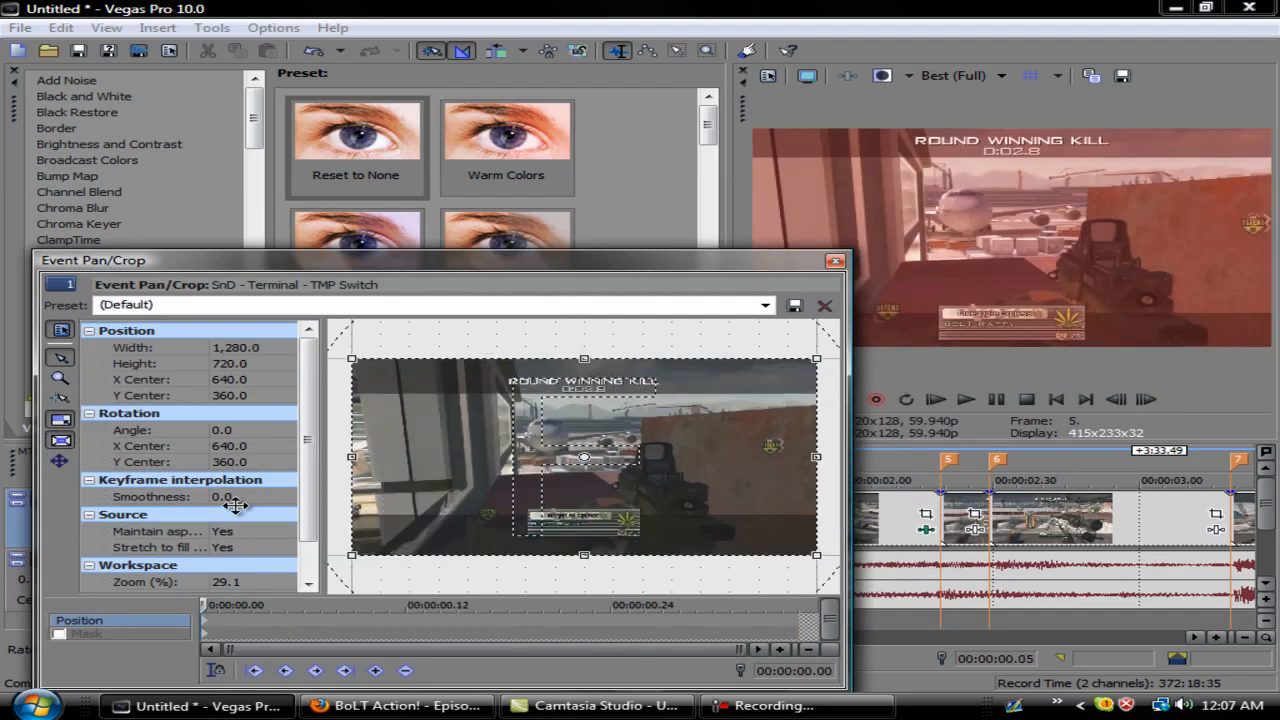
- Zoom the crop in to about 1108×623 and enter 'BoLT Krisp' as the preset name
left_click_drag(816, 357, 810, 360)
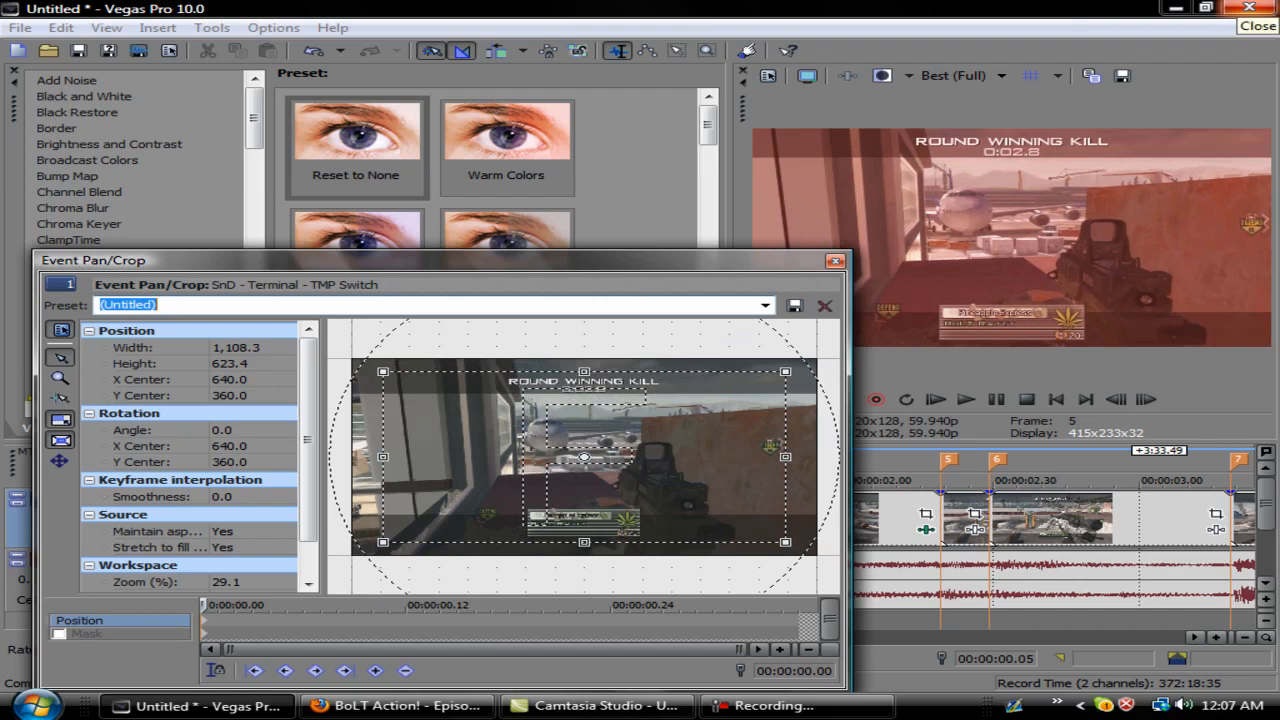
type("yyyyyy")
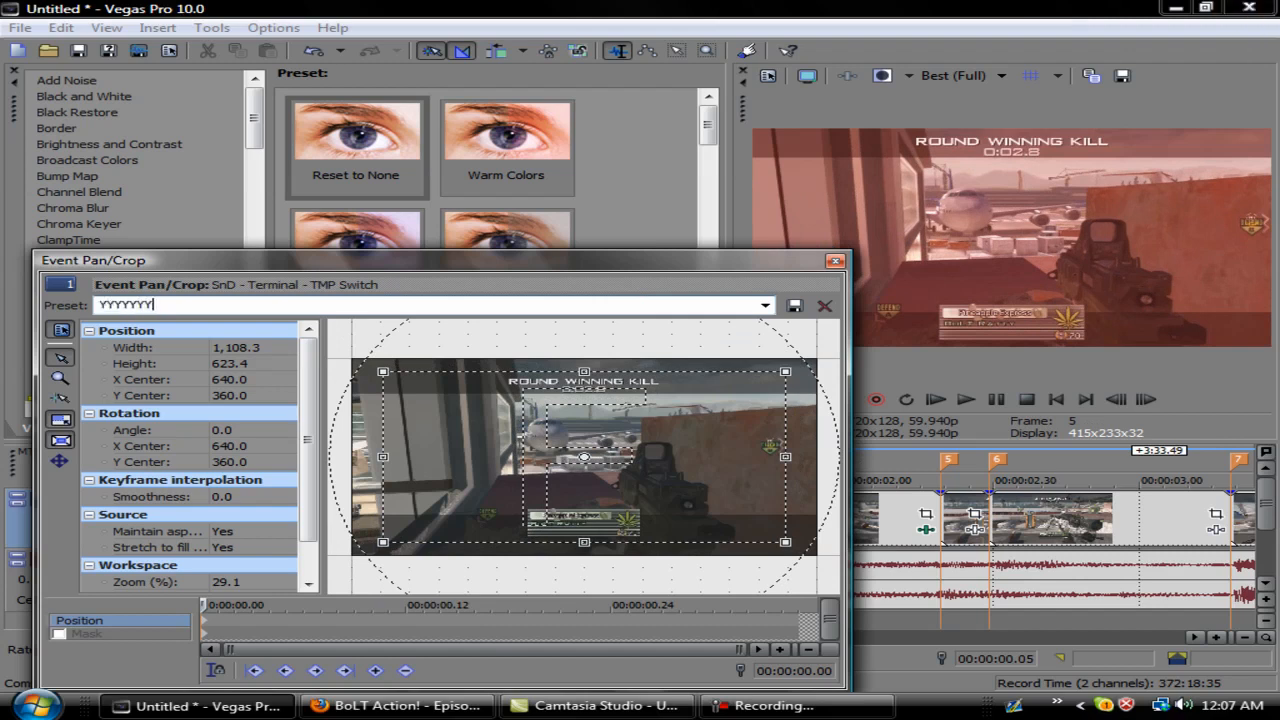
type("B")
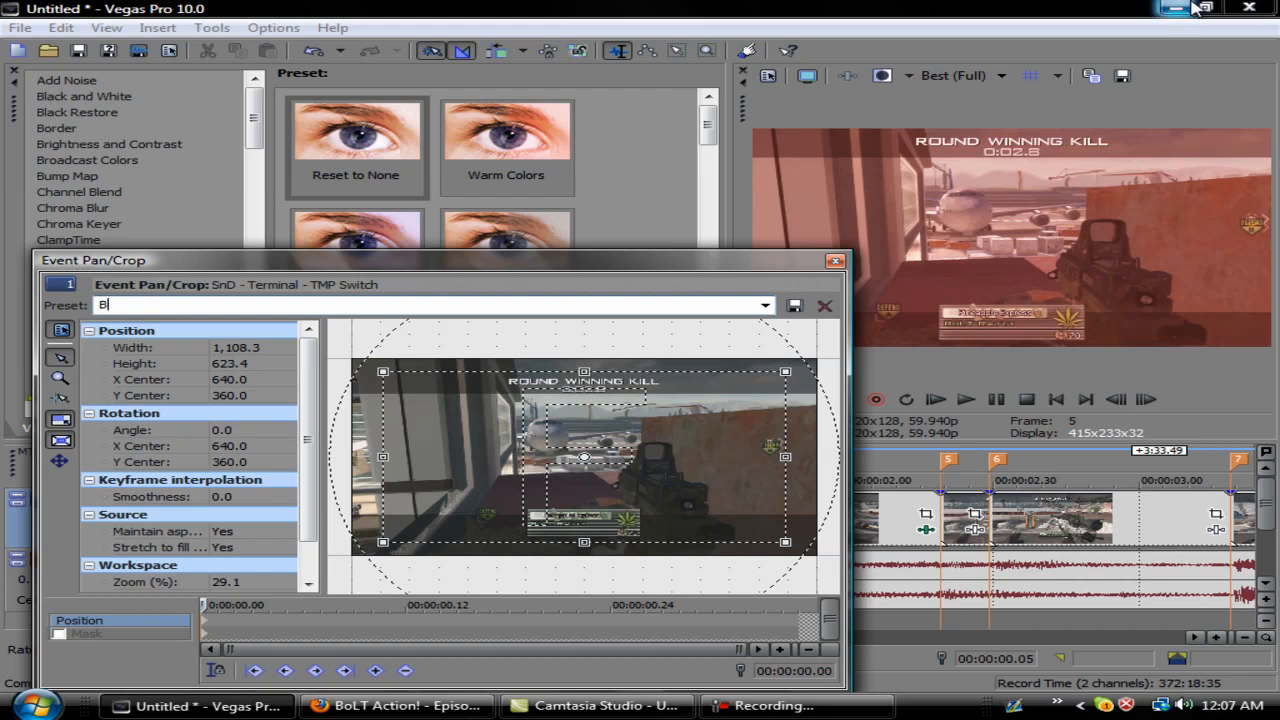
type("oLT Krisp")
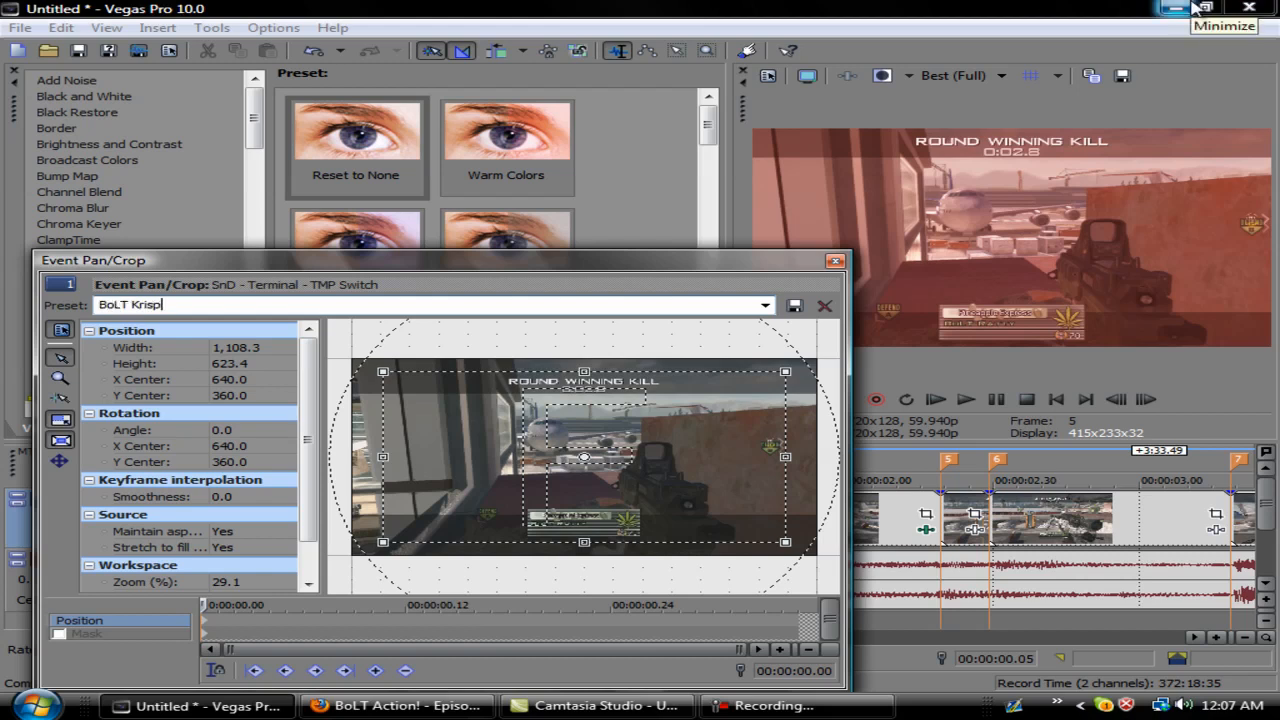
mouse_move(795, 305)
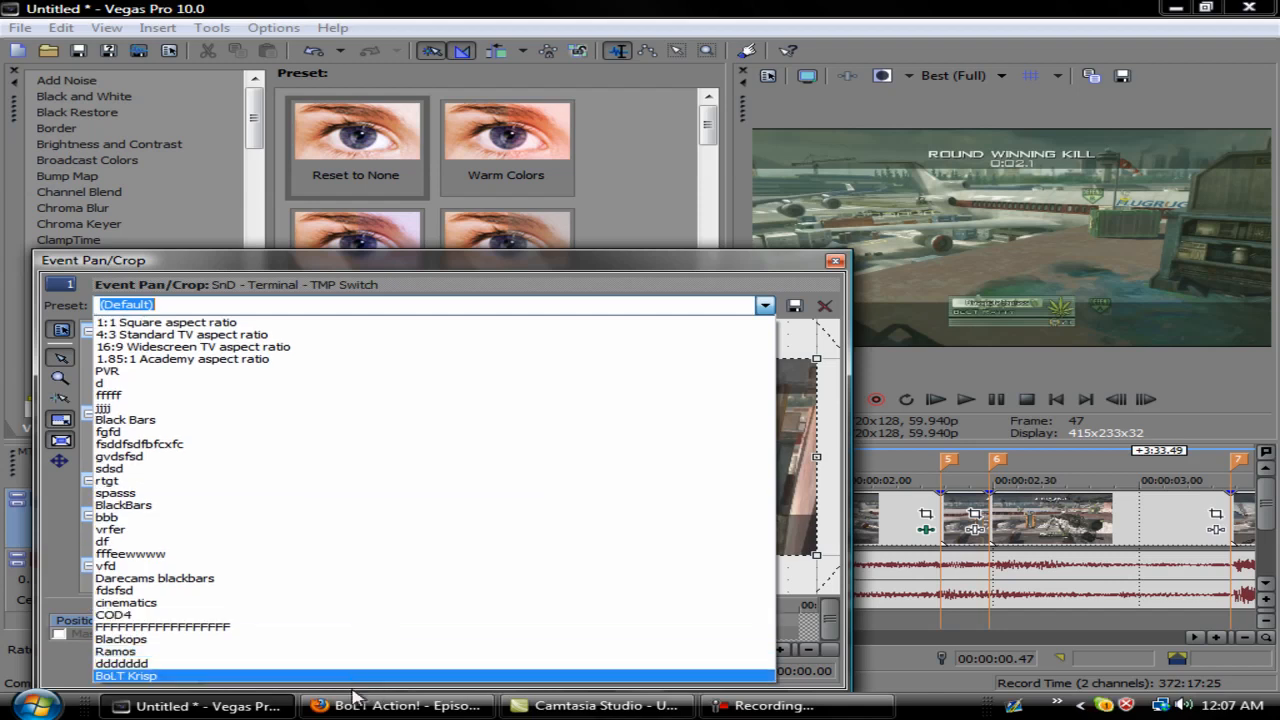
- Save the BoLT Krisp preset and close the Event Pan/Crop window
left_click(126, 676)
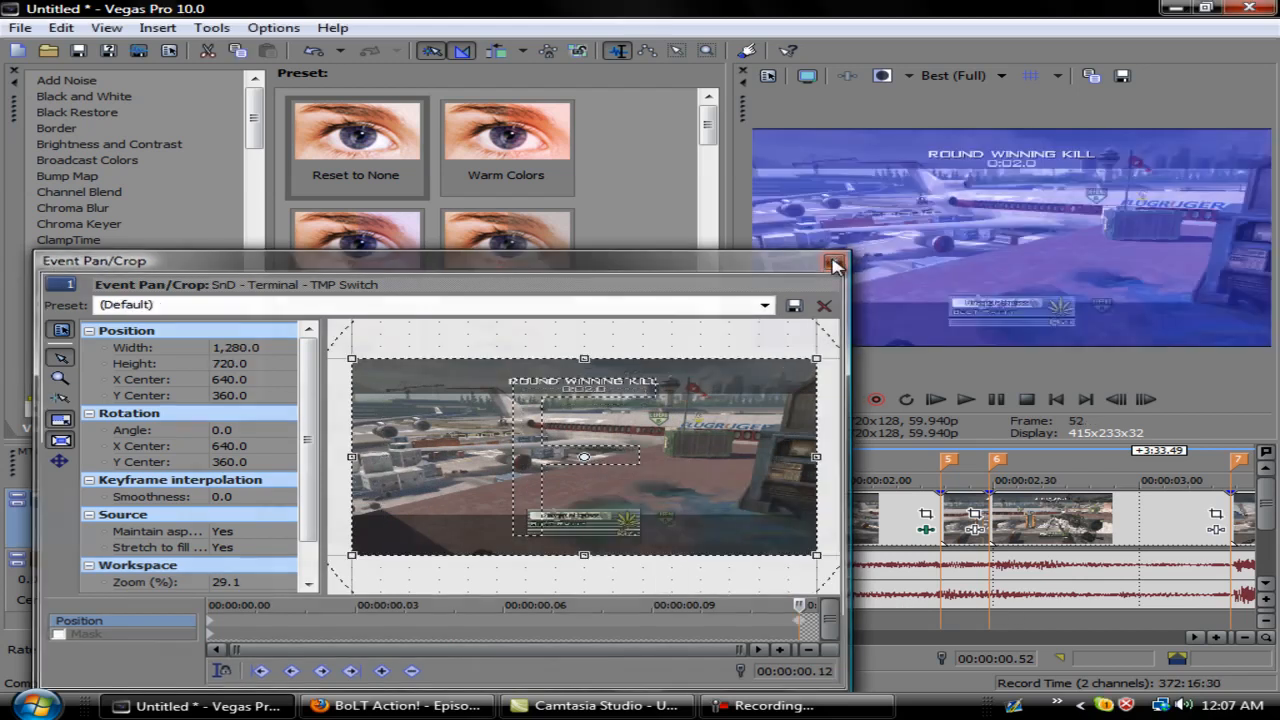
left_click(834, 264)
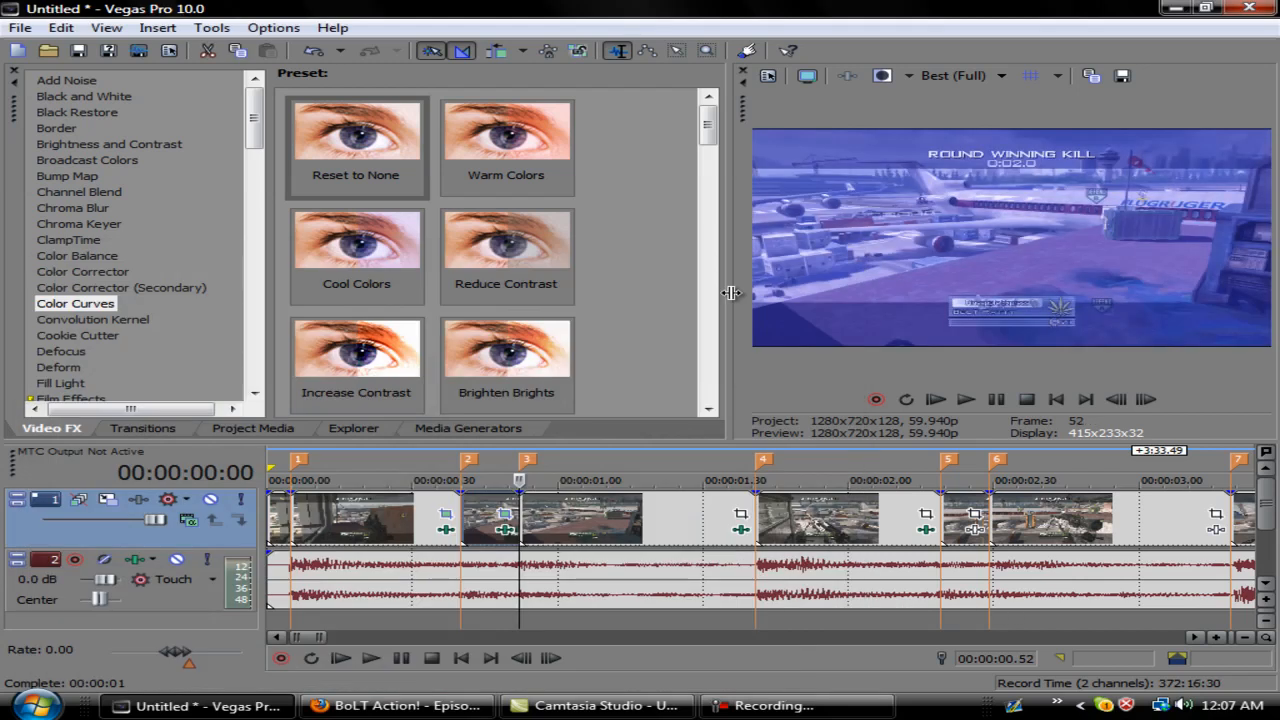